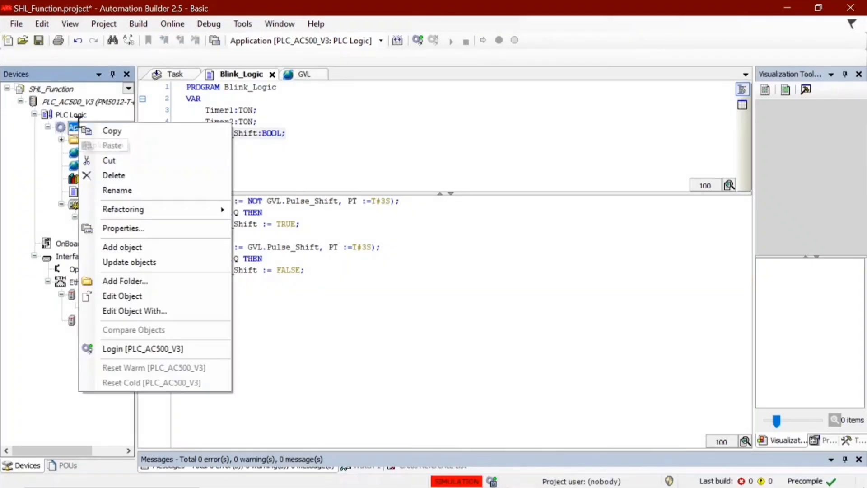
Add a POU program named Shift_Left in Structured Text under Application.
click(122, 246)
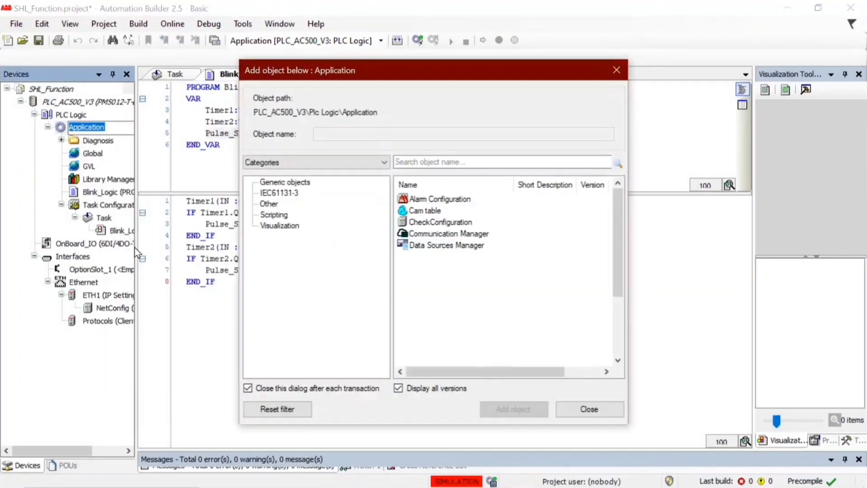
click(415, 336)
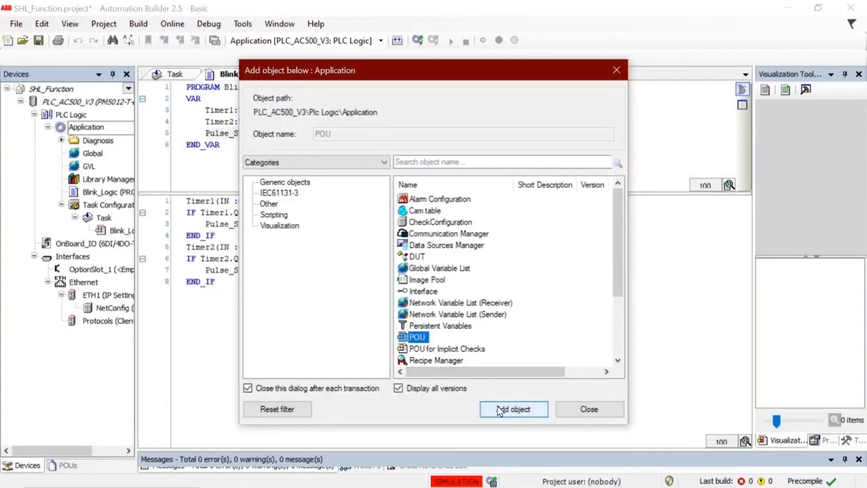
click(514, 409)
text(Shift_Left)
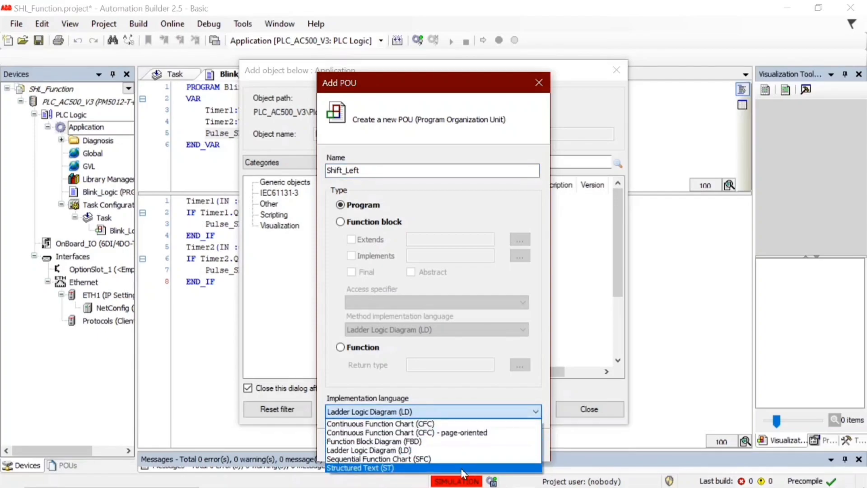
click(360, 467)
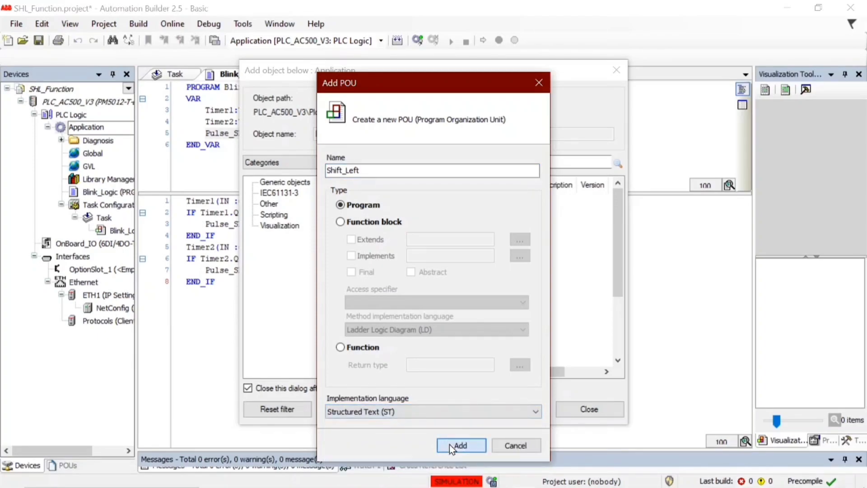
click(460, 445)
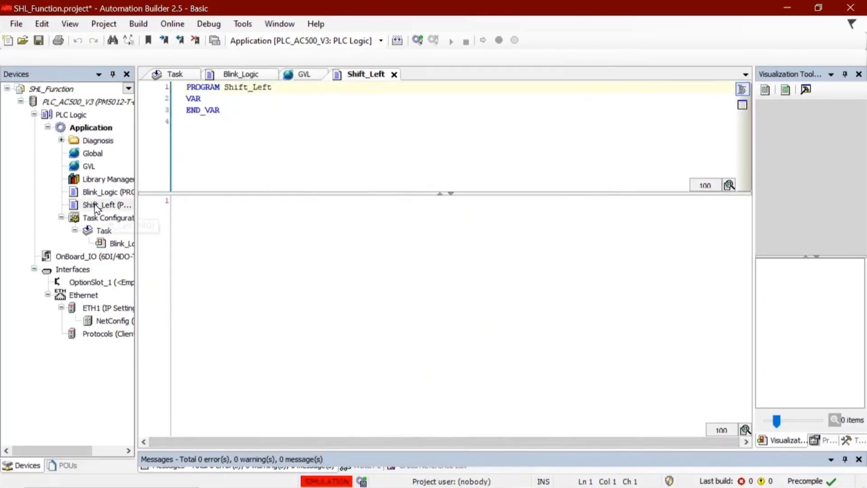
Add a Program Call to Shift_Left under the Task, alongside Blink_Logic.
right_click(103, 231)
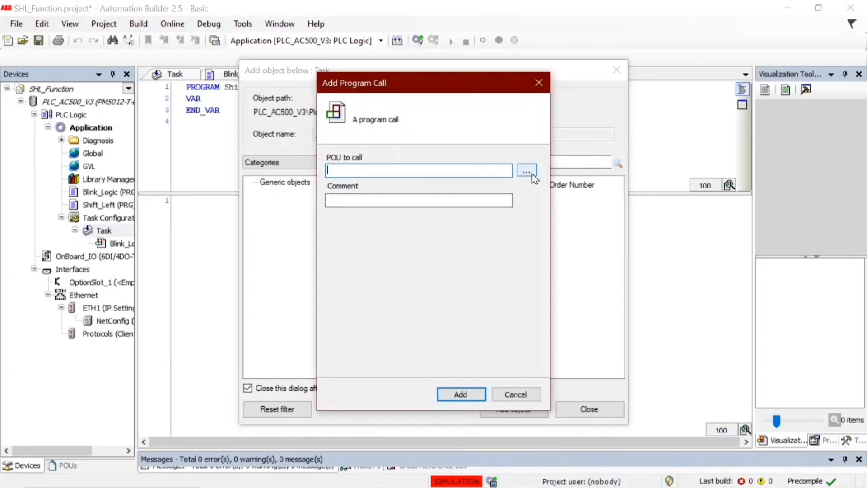
click(527, 169)
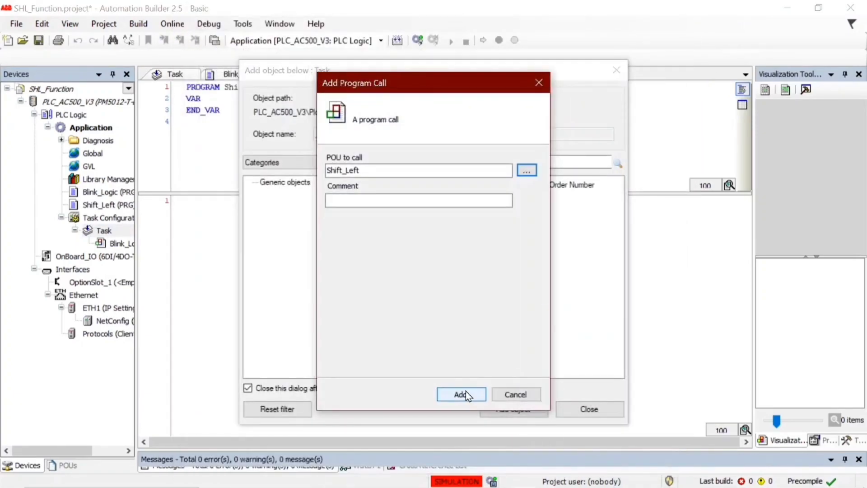
click(460, 394)
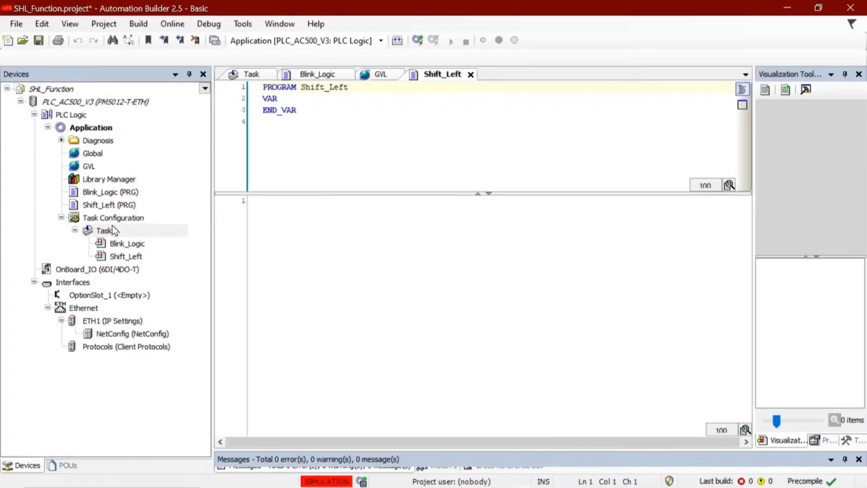
Declare Word_Shift AT %MW10 : WORD in the Shift_Left declarations.
click(109, 205)
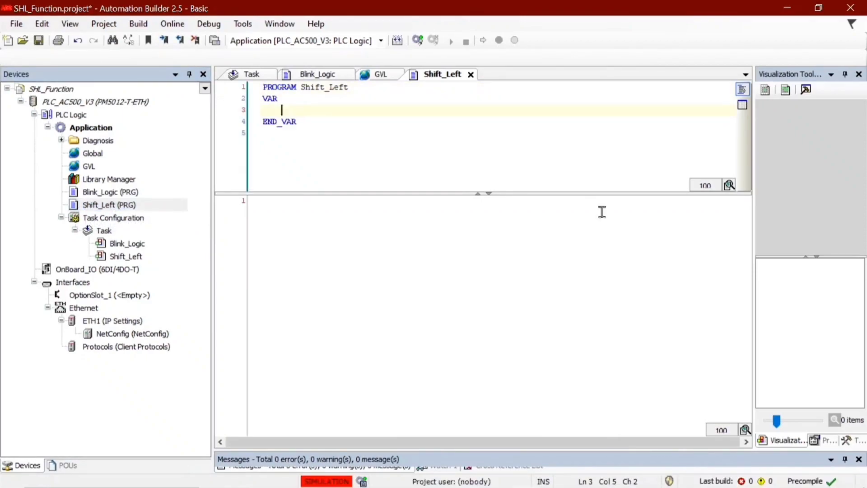
text(Word)
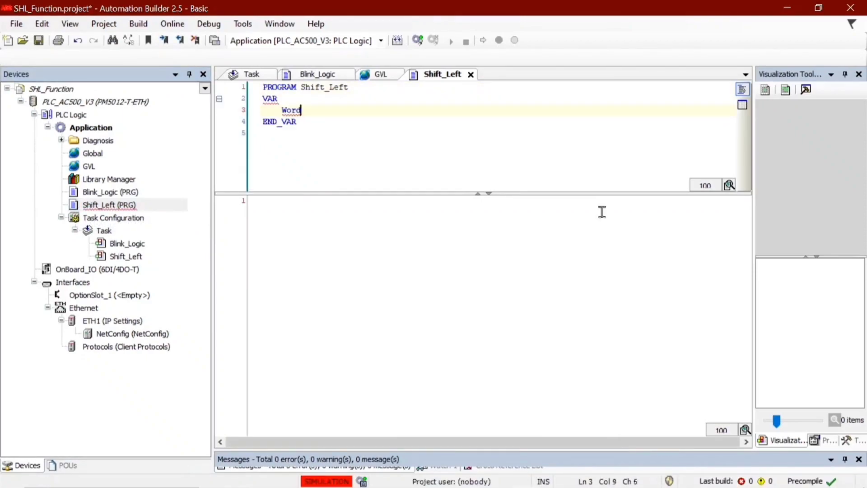
text(_Shift)
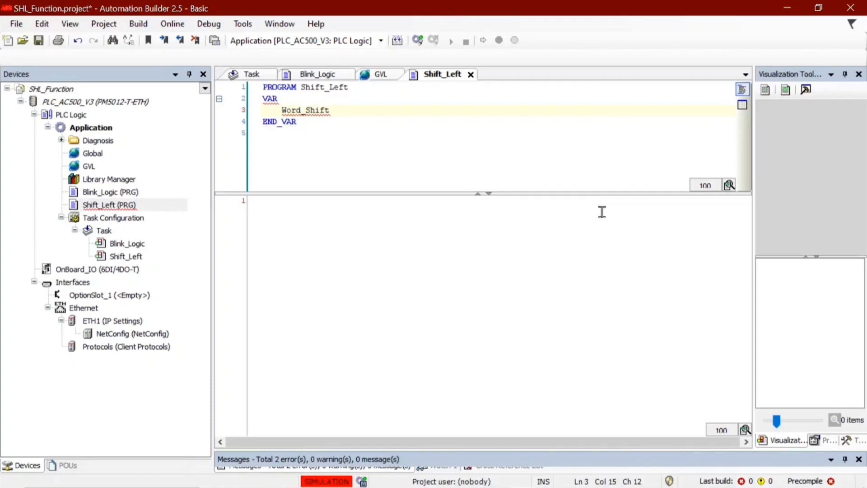
text(AT)
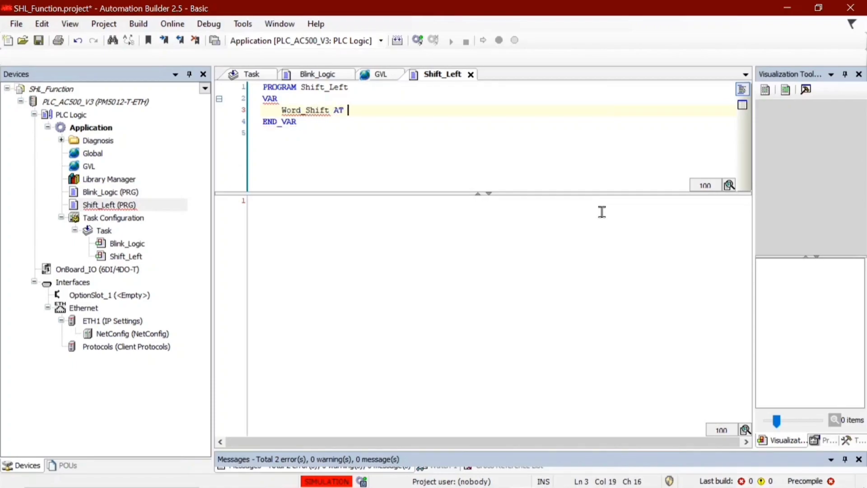
text(%)
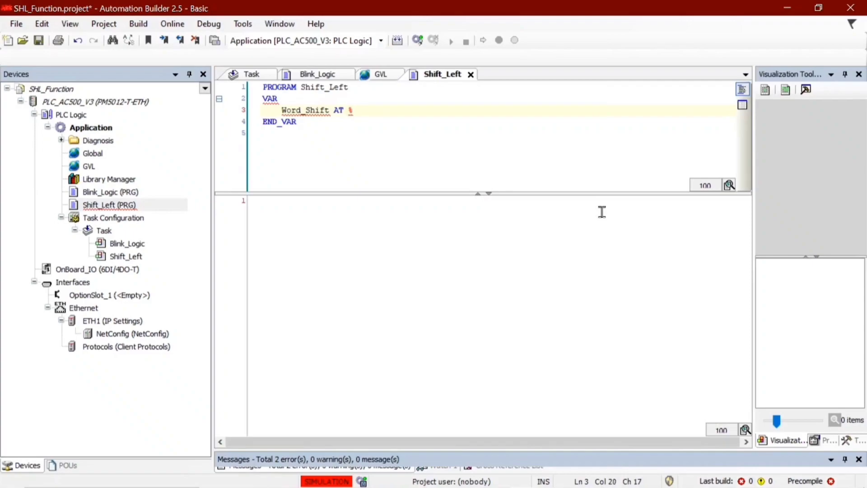
text(MW10)
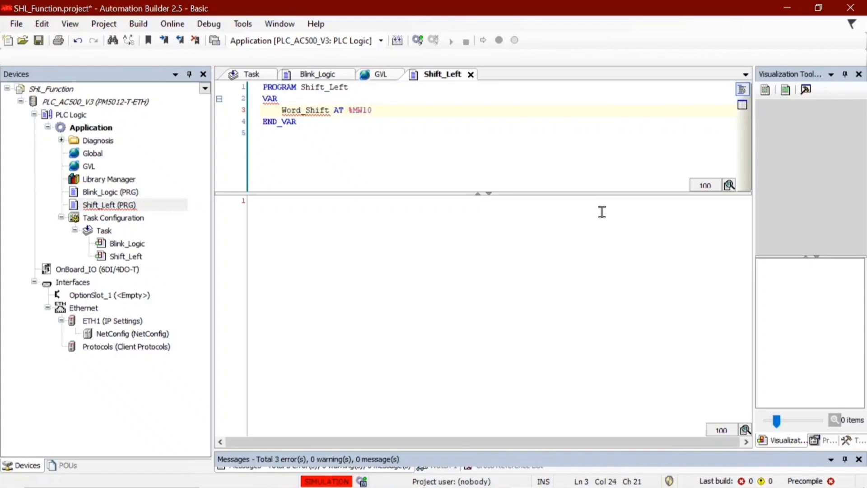
text(:WORD)
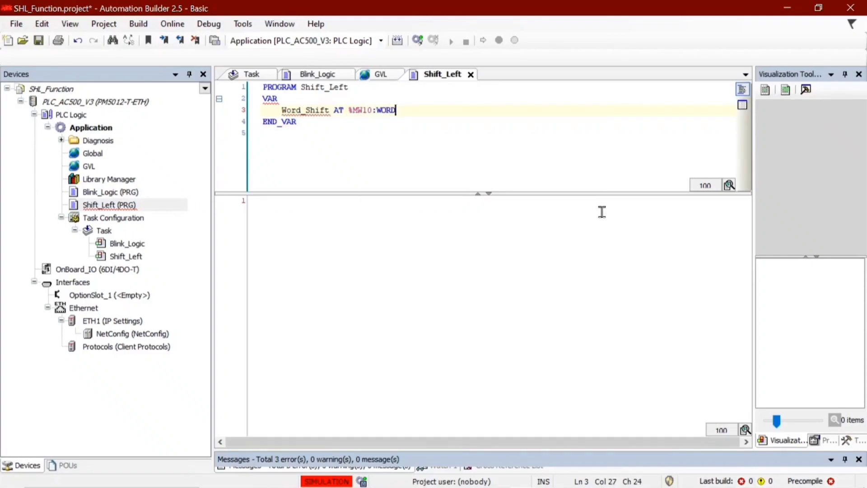
key(enter)
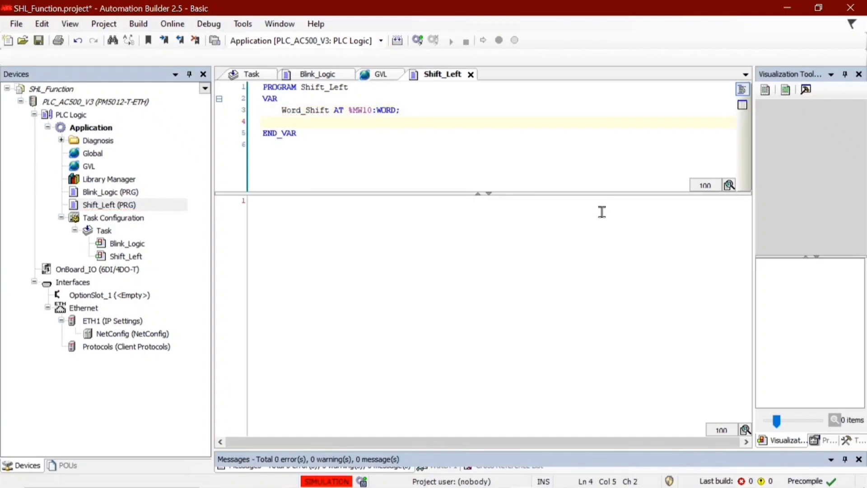
Declare RTrig_Inst : R_TRIG and Select : BOOL below it.
text(RT)
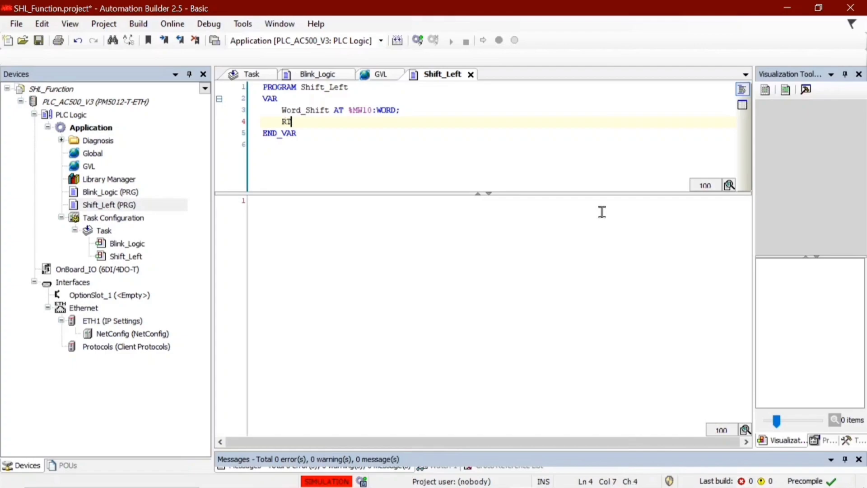
text(rig)
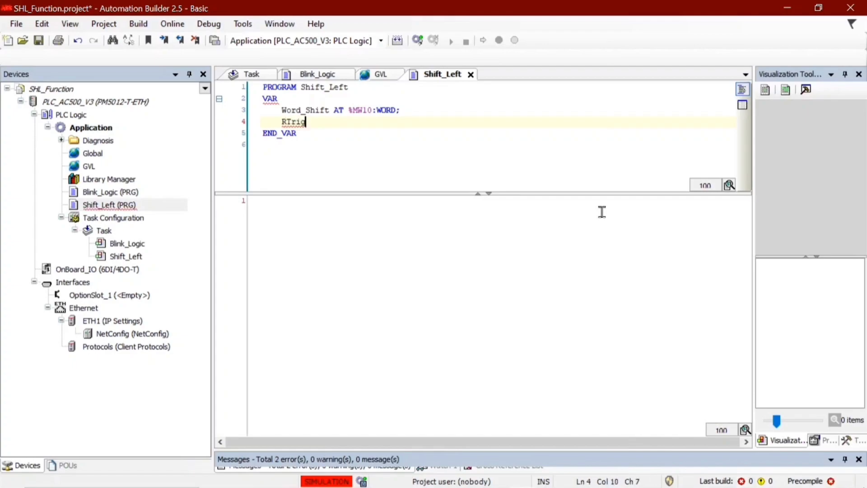
text(_1)
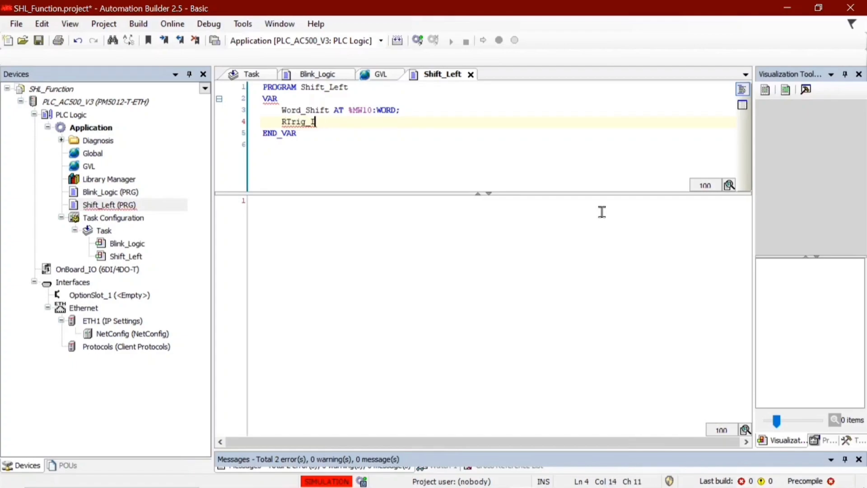
text(Inst:R)
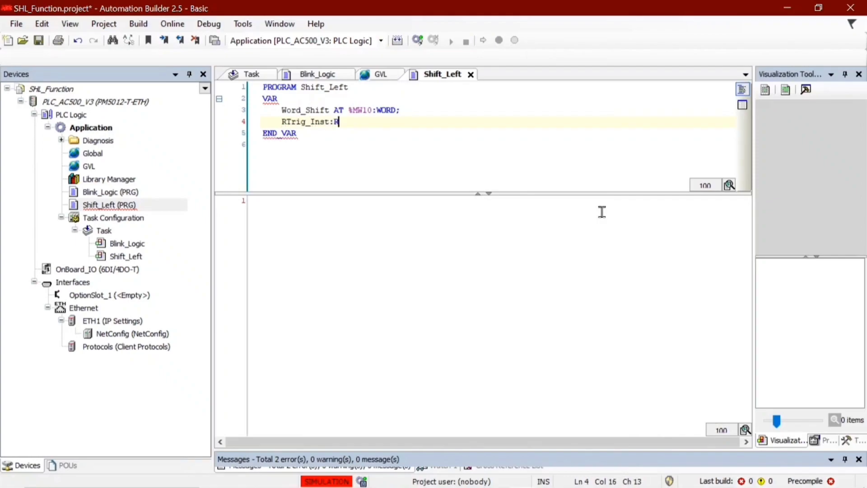
text(_TRIG;)
text(Select:)
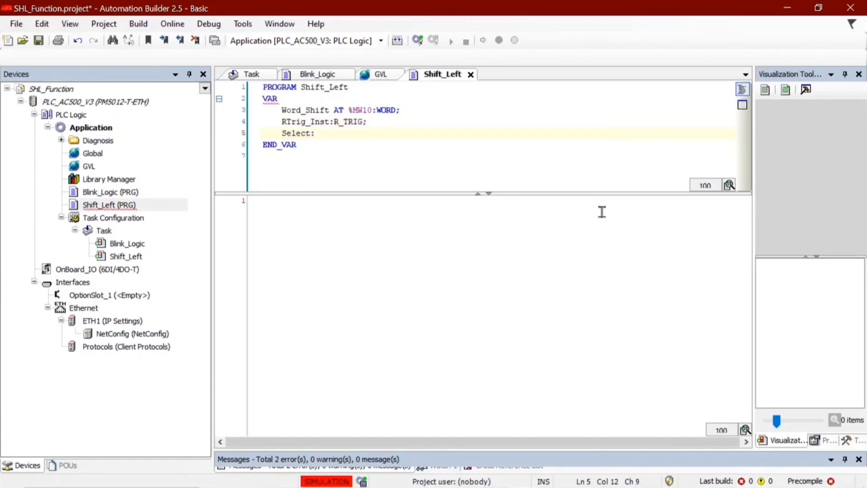
text(BOOL;)
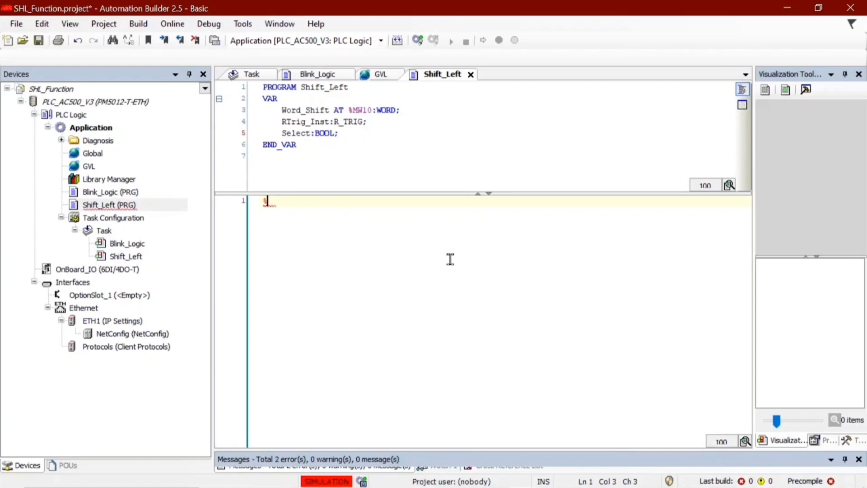
Write %MX20.0 := Select; in the body and begin the RTrig_Inst(CLK := call.
text(%MX)
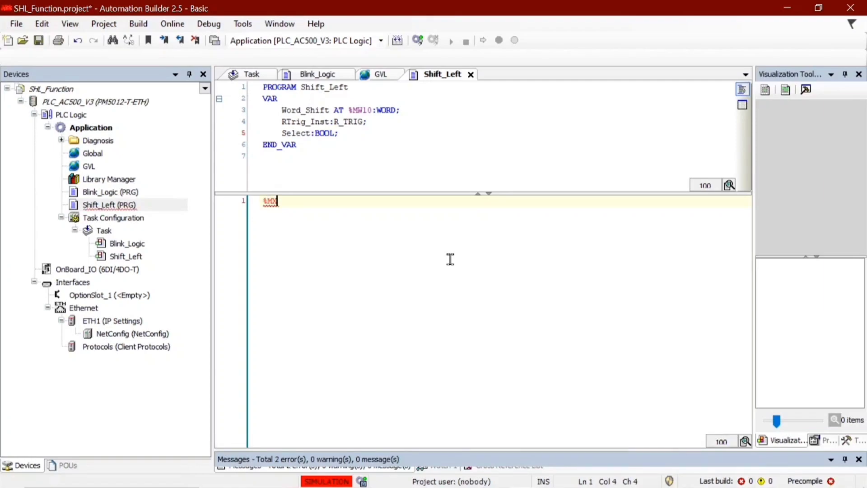
text(20)
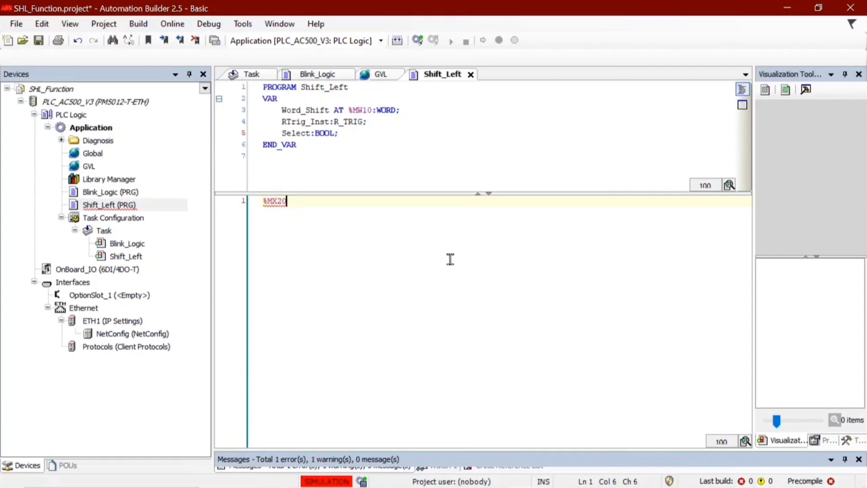
text(.0)
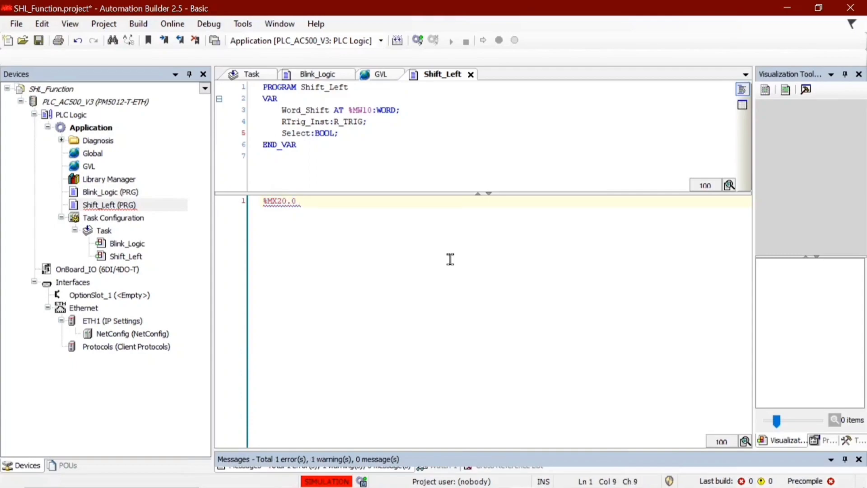
text(:= S)
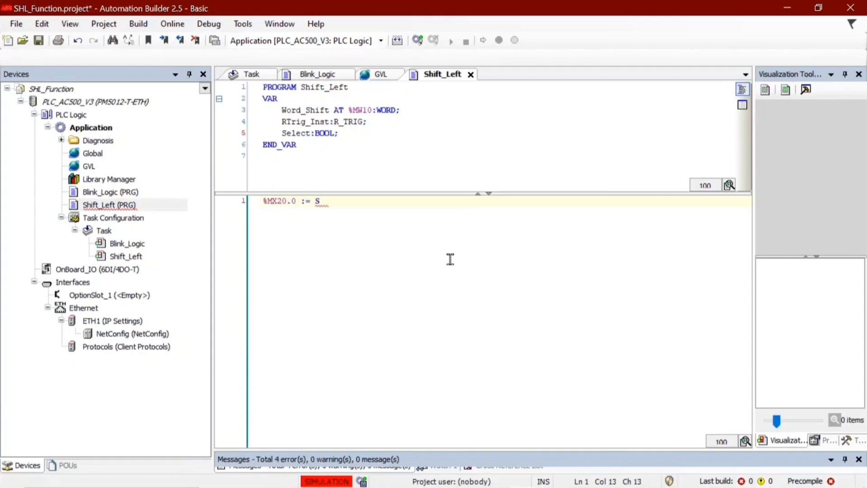
text(elect;)
text(RTrig_Inst)
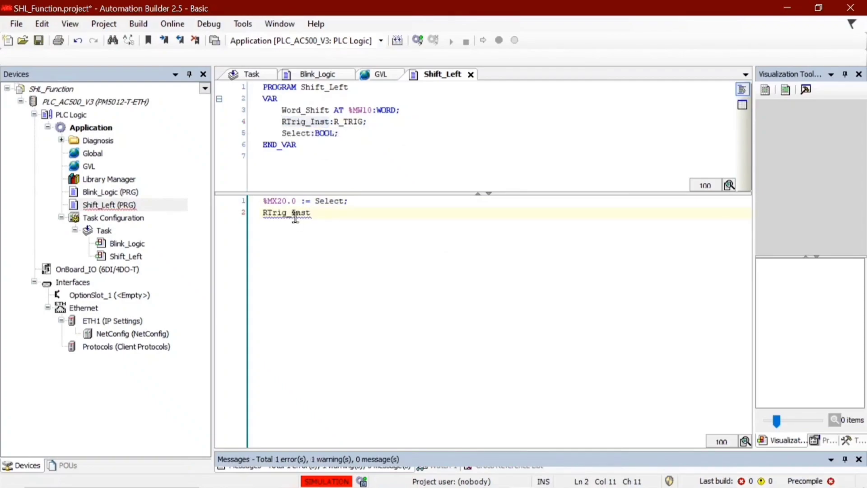
text((CLK)
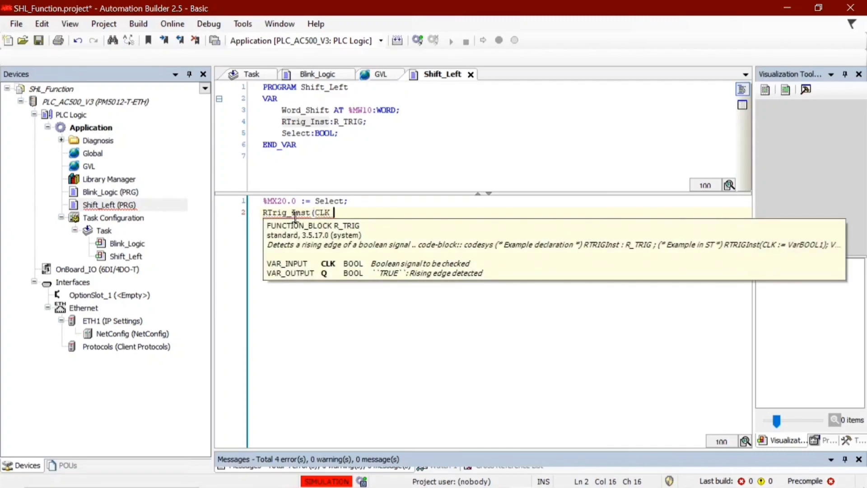
text(:=)
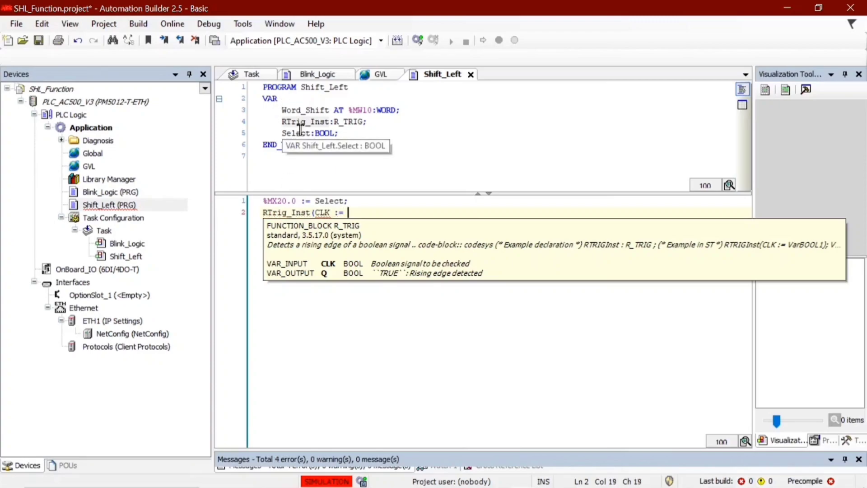
mouse_move(90, 145)
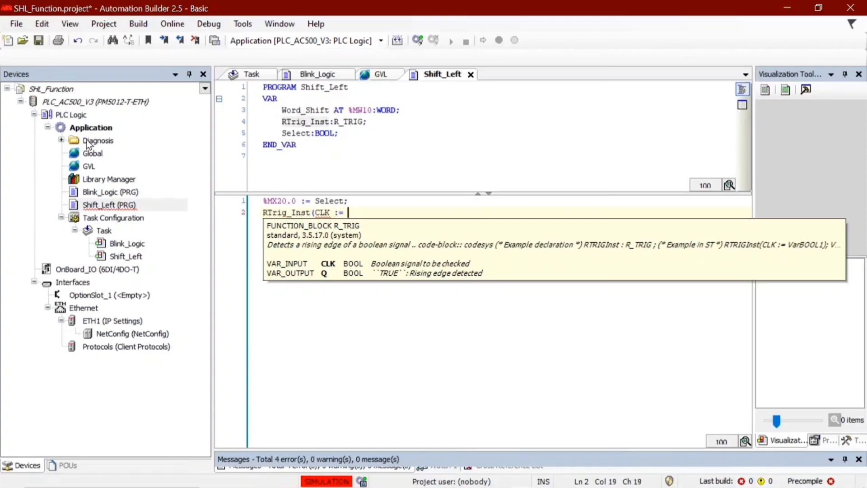
Complete the call as RTrig_Inst(CLK := GVL.Pulse_Shift); after checking the global name.
click(380, 73)
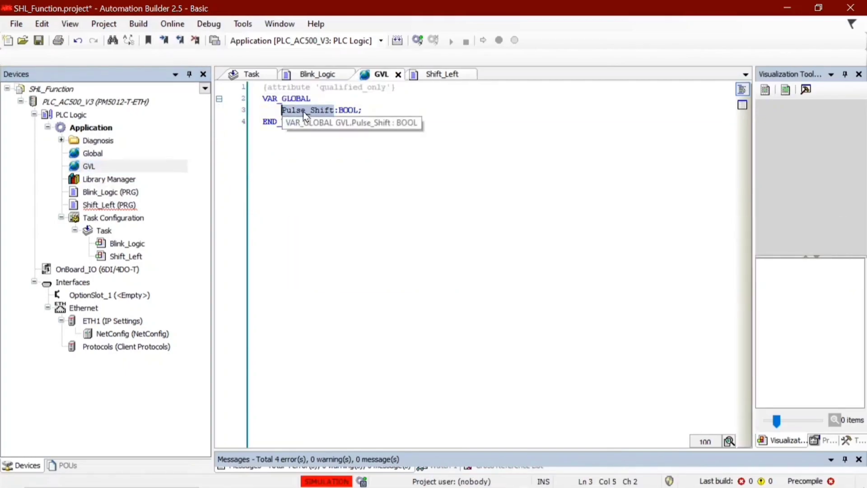
click(442, 73)
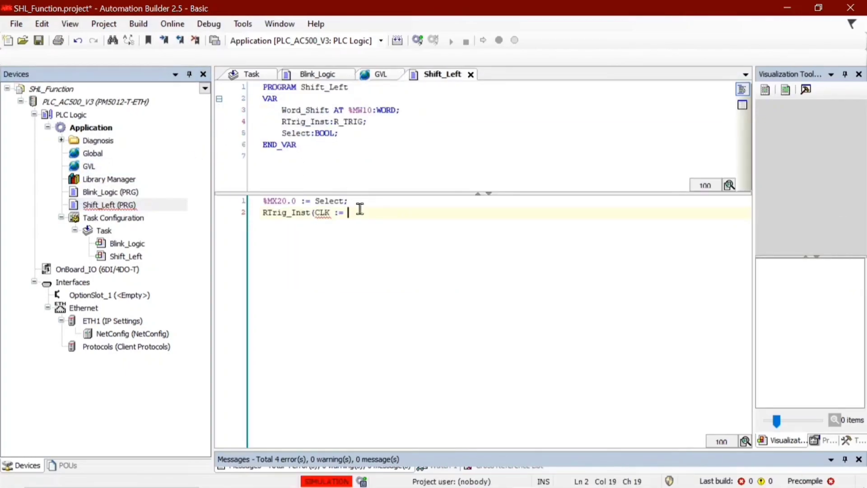
text(GVL.Pulse_Shift)
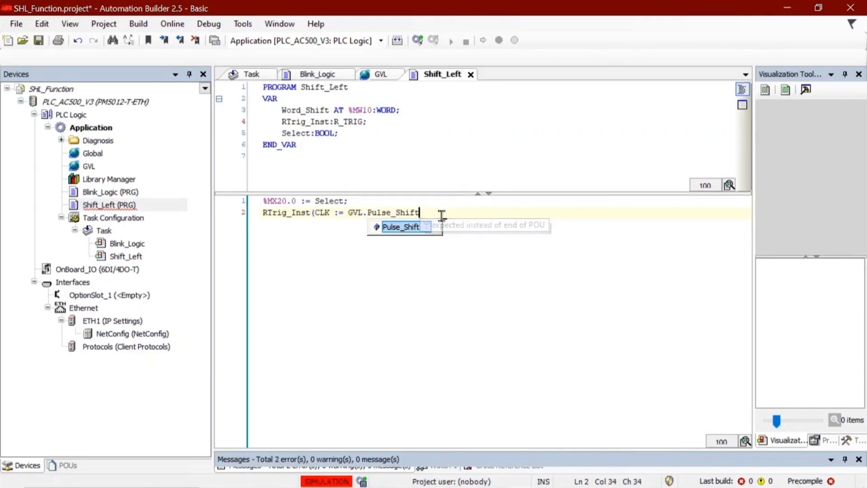
text();)
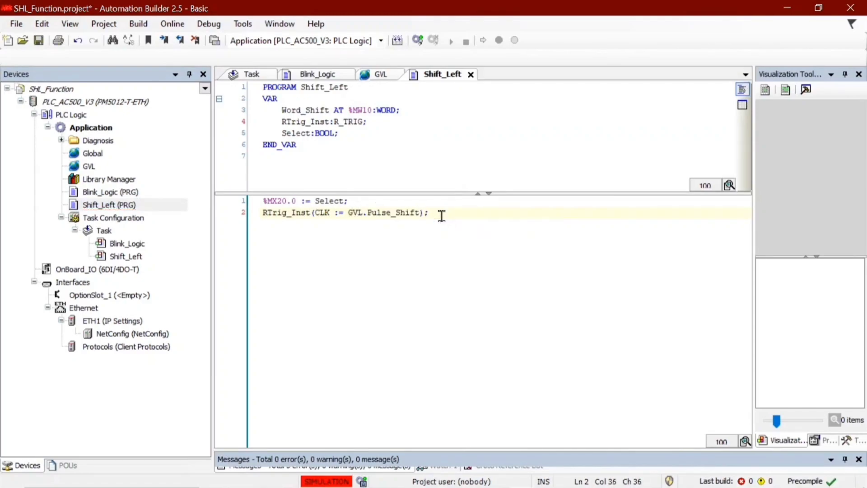
Write IF RTrig_Inst.Q THEN and start the block body.
text(if)
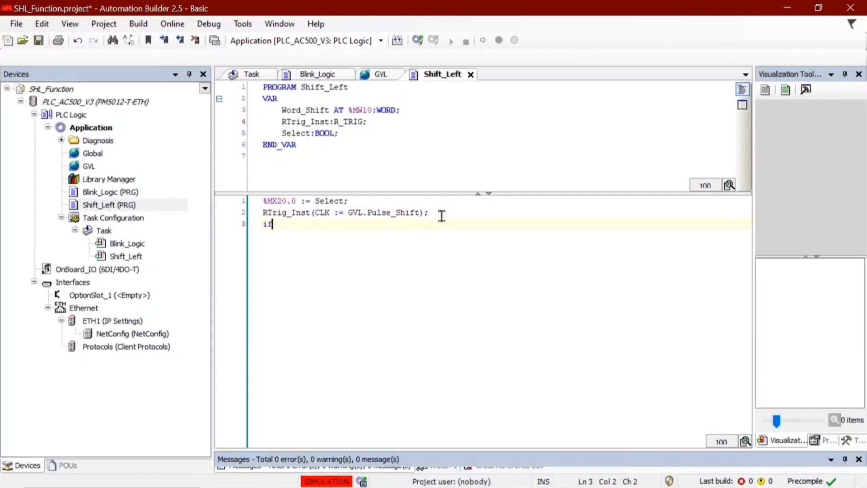
text(" ")
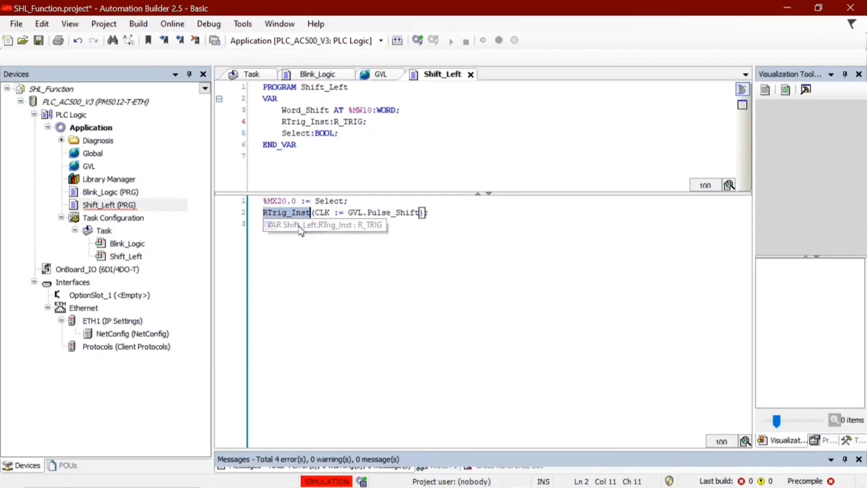
text(IF RTrig_Inst.Q)
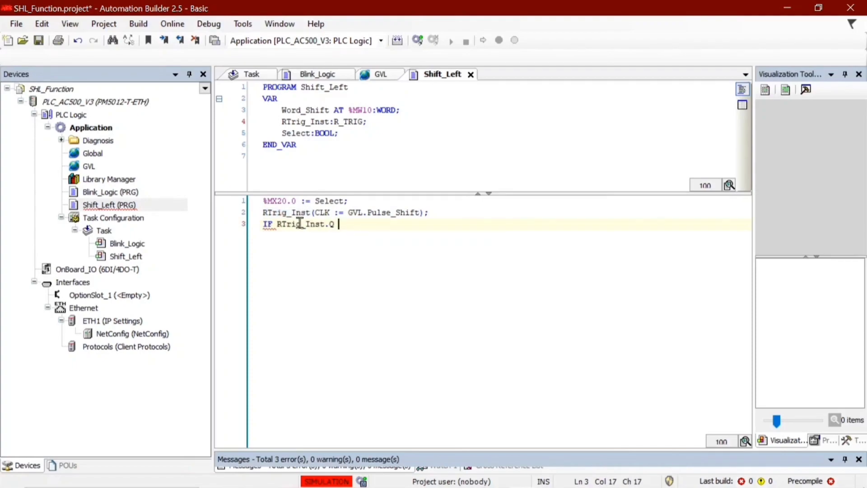
text(THen)
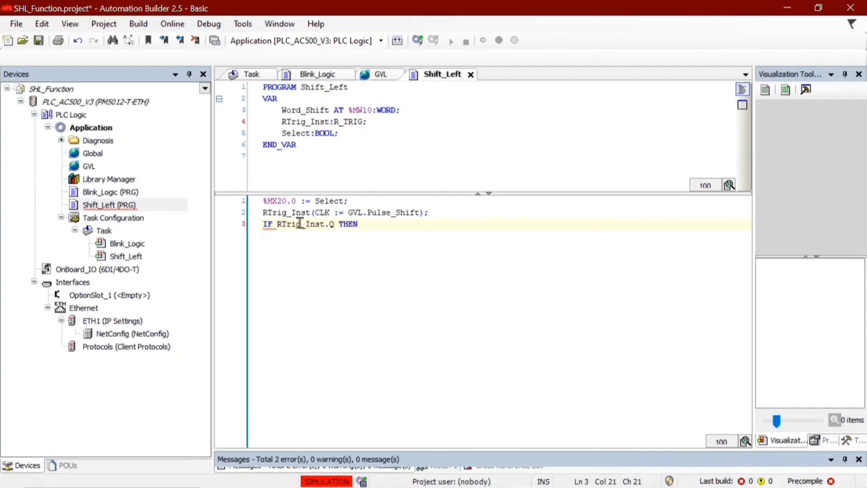
key(enter)
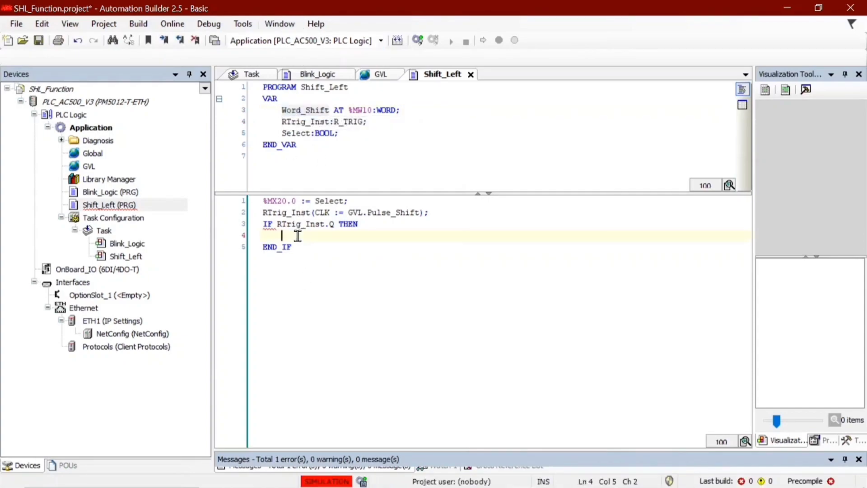
Write Word_Shift := SHL(Word_Shift,1) inside the IF block.
text(Word_Shift)
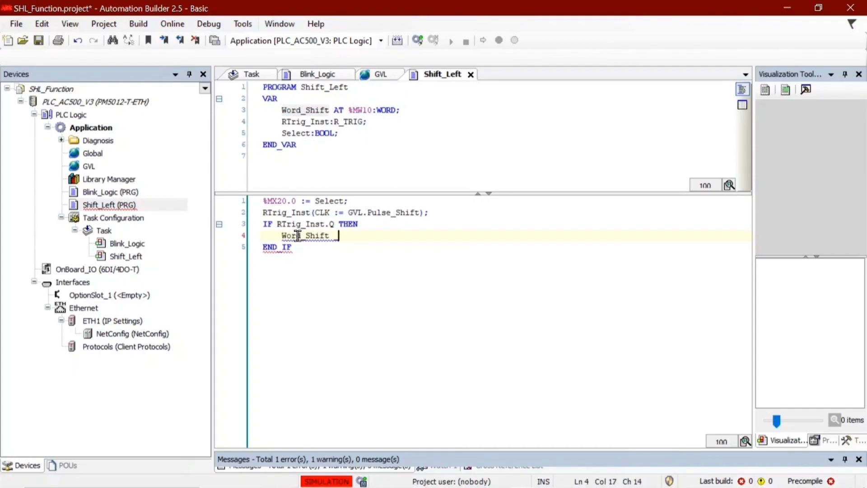
text(:=)
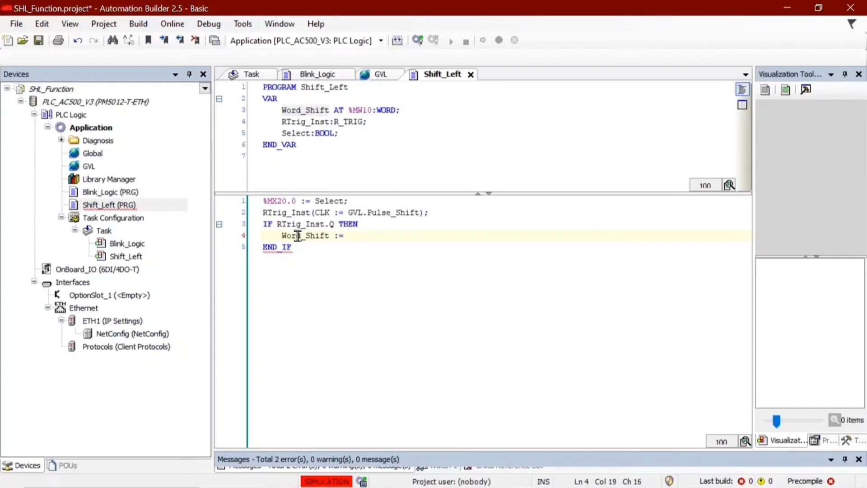
text(SHL()
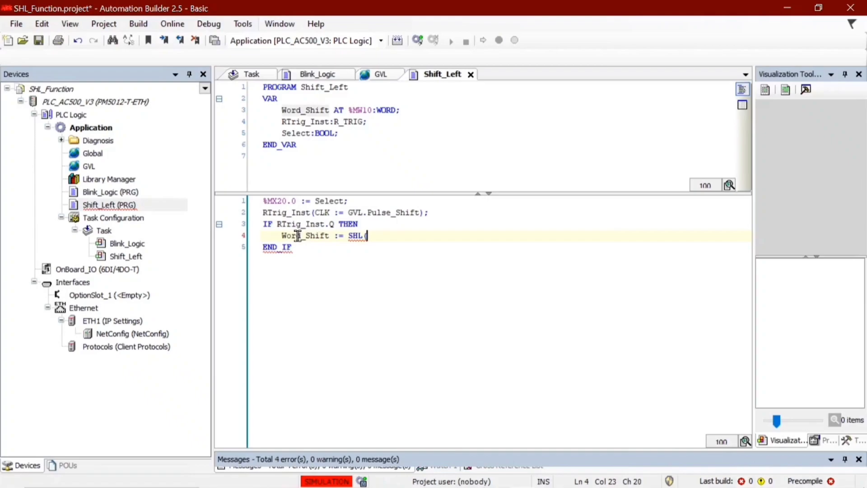
text(()
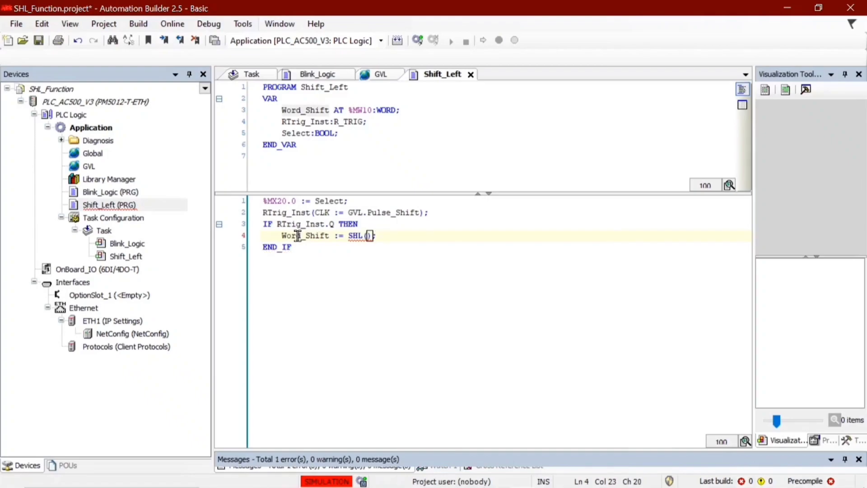
double_click(304, 235)
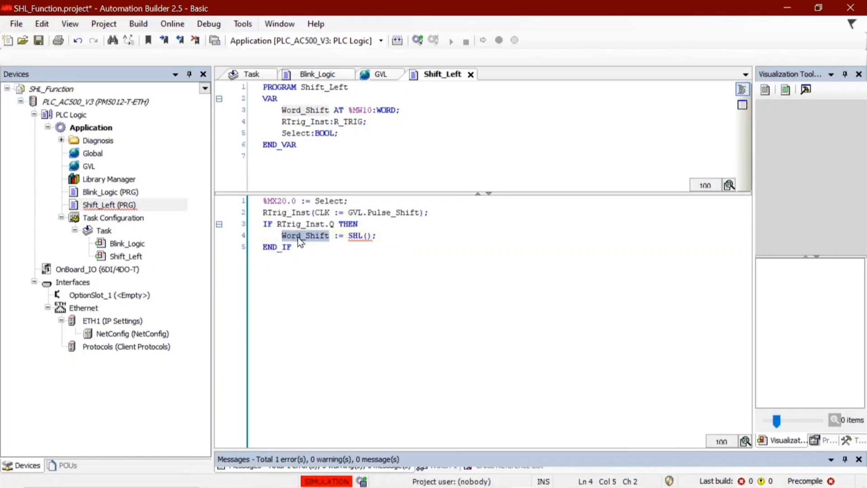
click(369, 235)
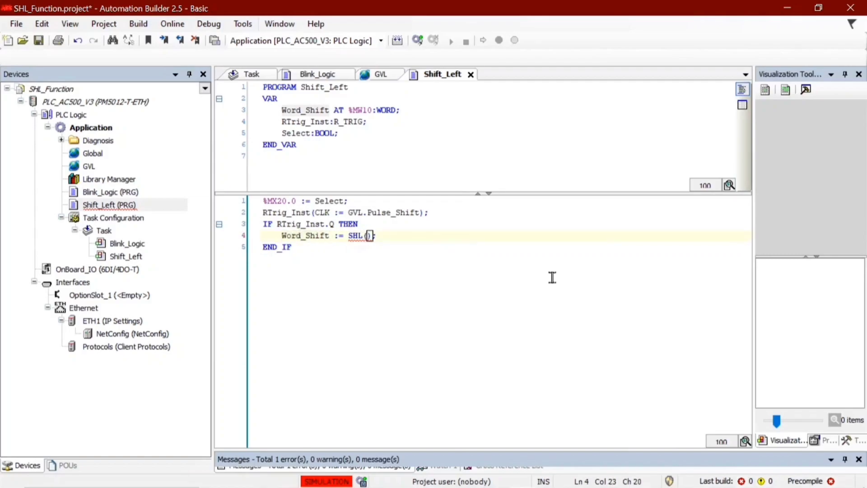
text(Word_Shift,1)
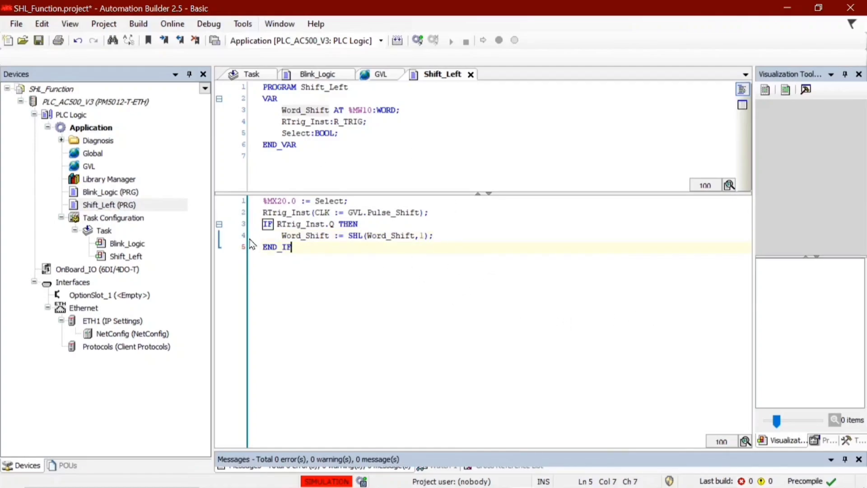
mouse_move(417, 205)
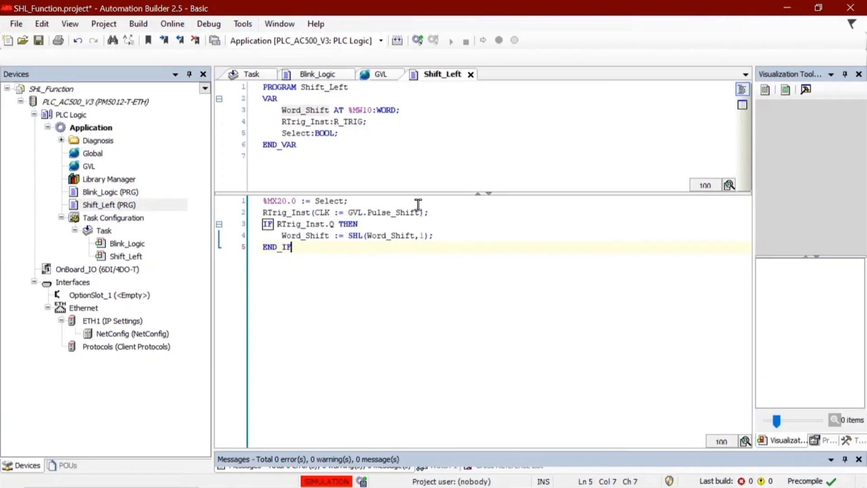
mouse_move(408, 266)
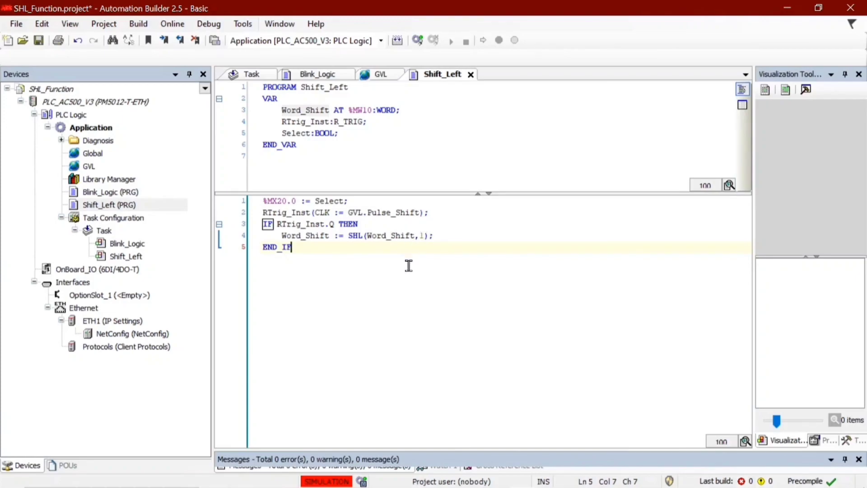
click(172, 23)
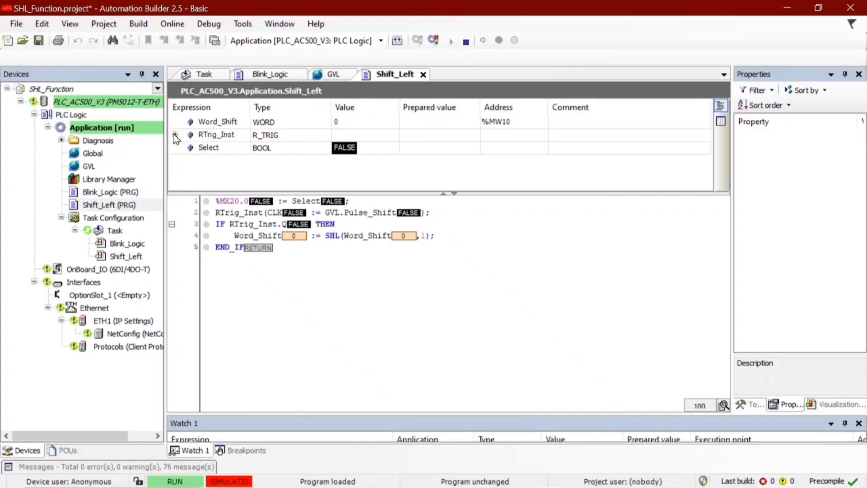
click(176, 134)
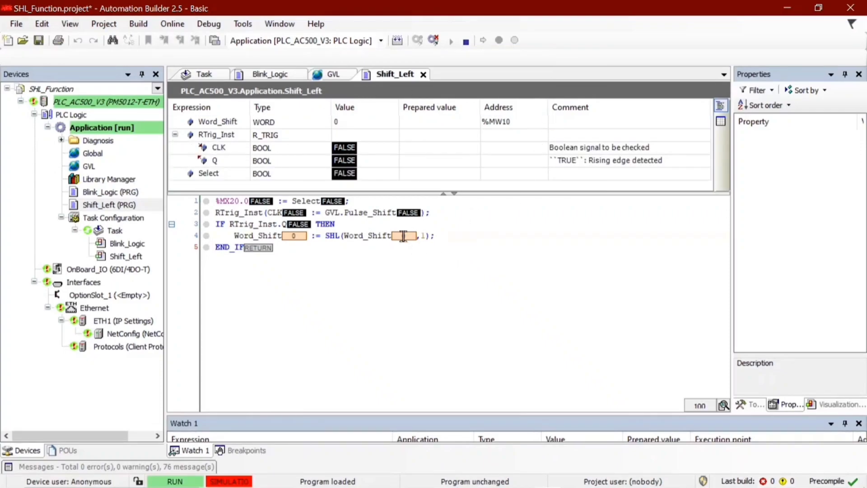
click(258, 246)
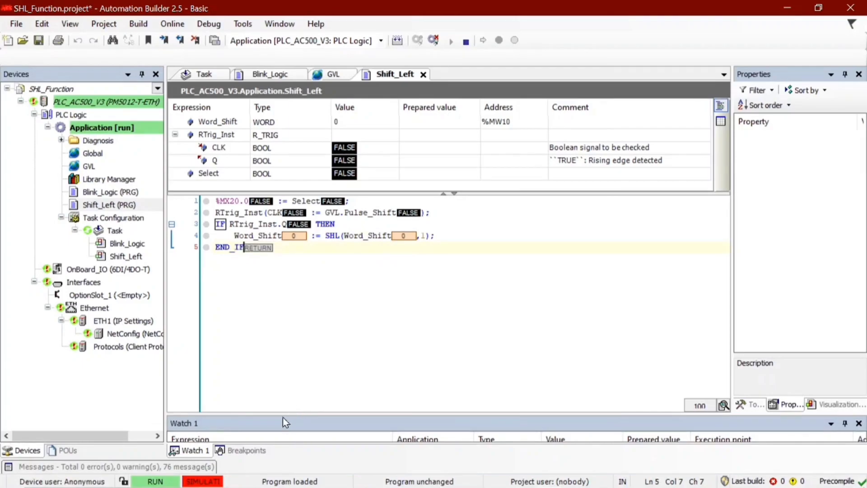
click(415, 40)
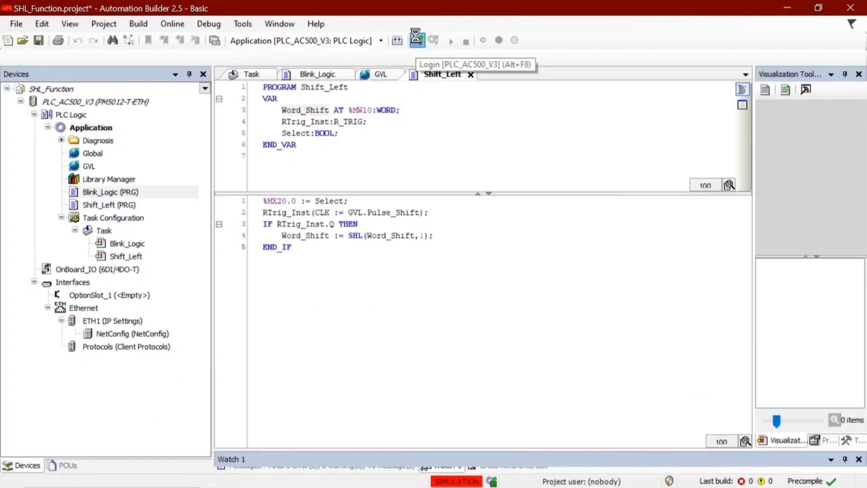
Log in, confirm downloading the application, and monitor Shift_Left online with Select TRUE.
click(416, 40)
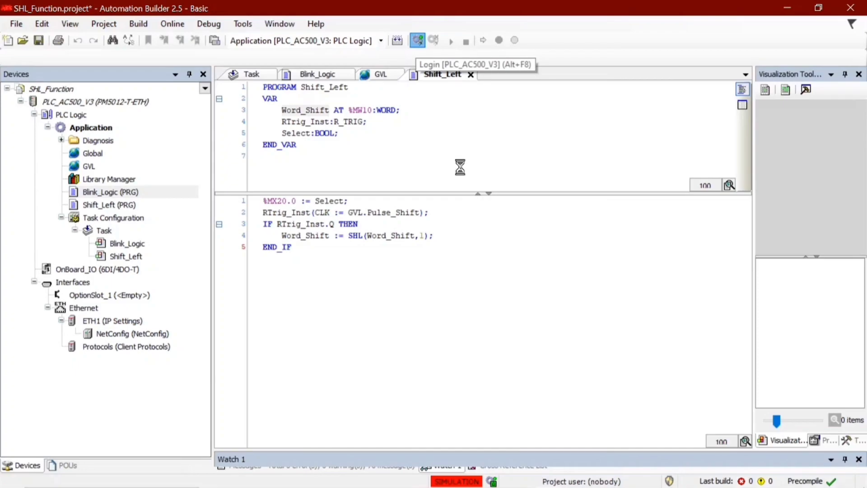
click(417, 39)
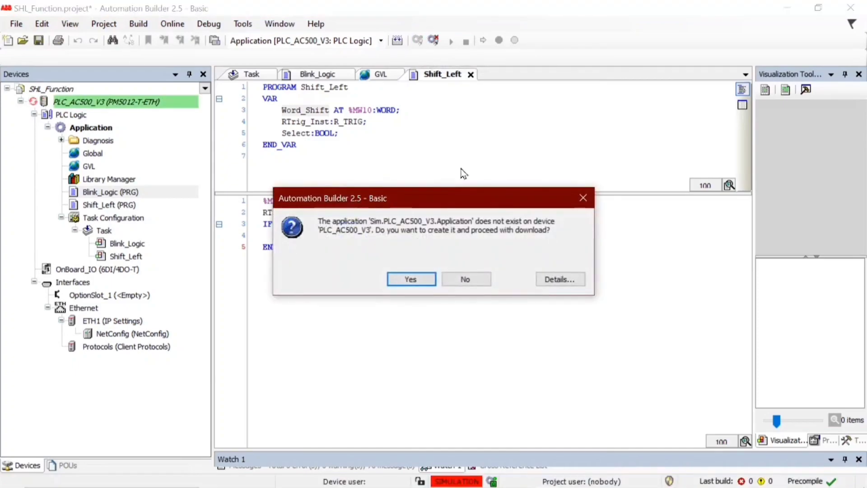
click(411, 279)
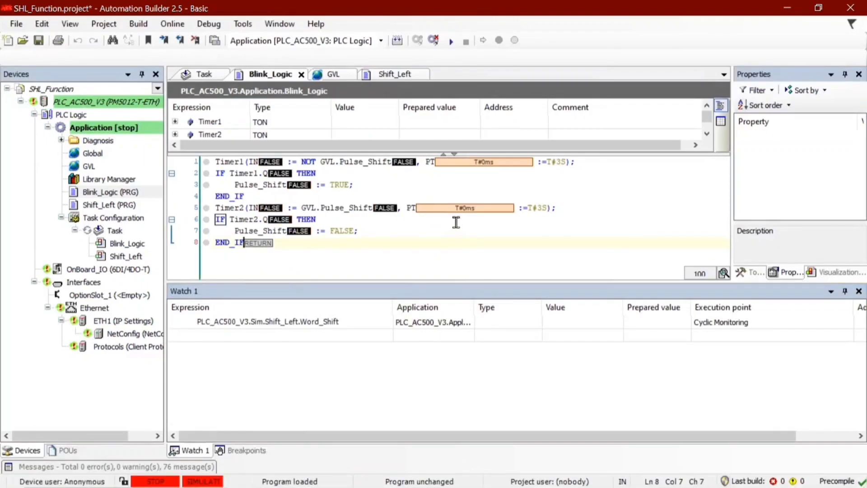
click(109, 205)
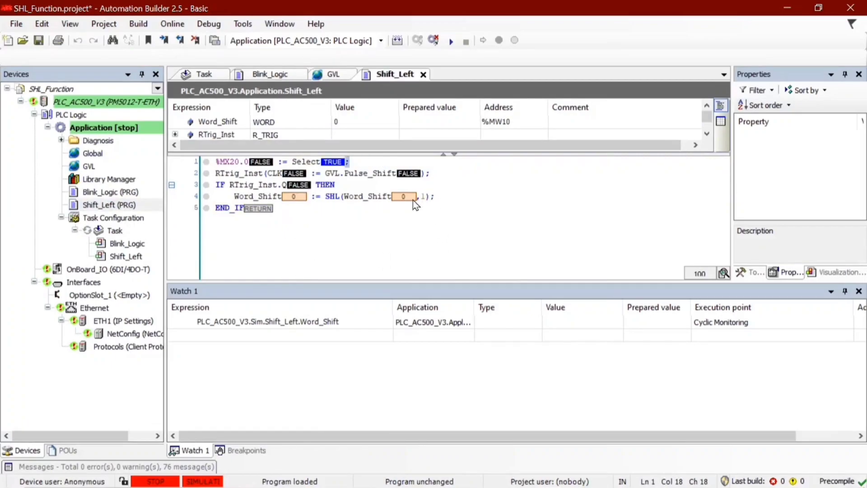
mouse_move(120, 155)
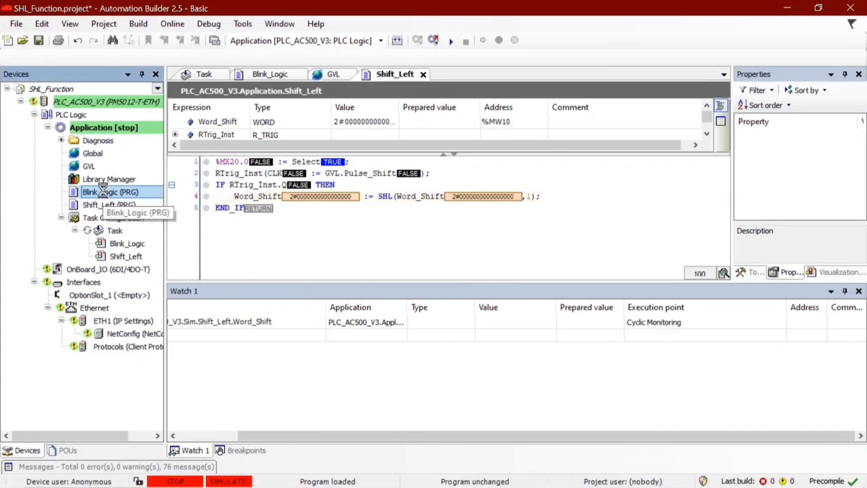
Review Shift_Left and Blink_Logic online, then log out of the simulated controller.
click(270, 73)
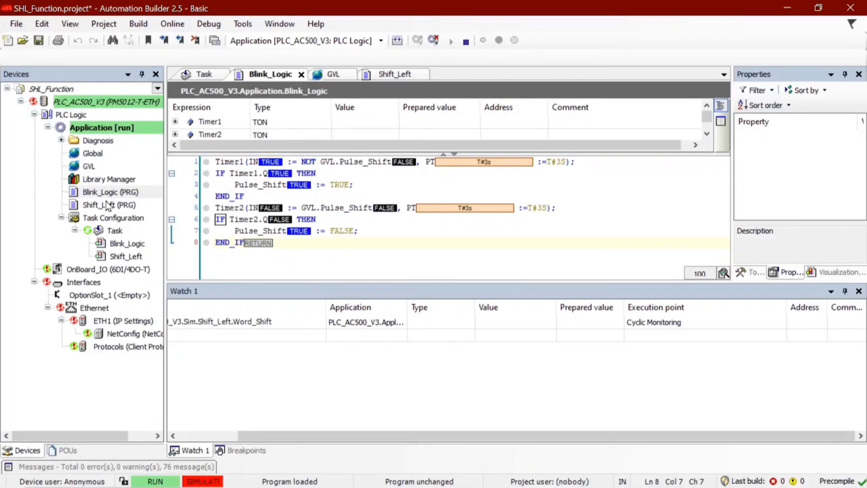
click(393, 73)
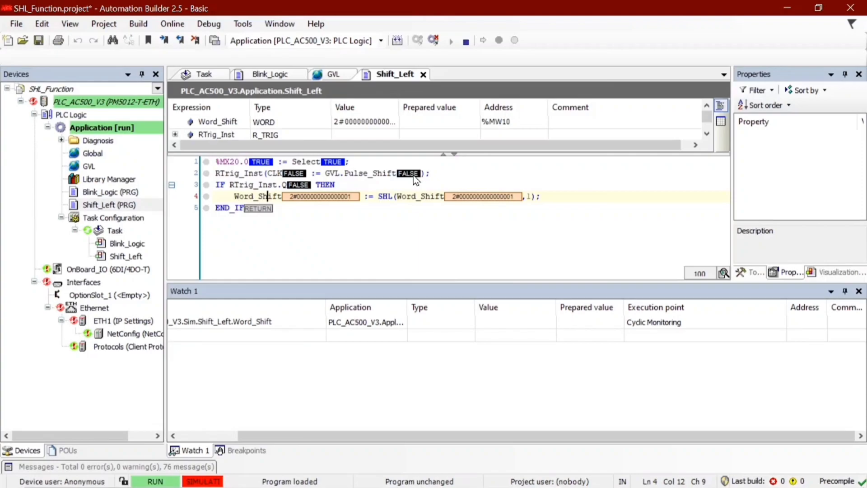
mouse_move(382, 173)
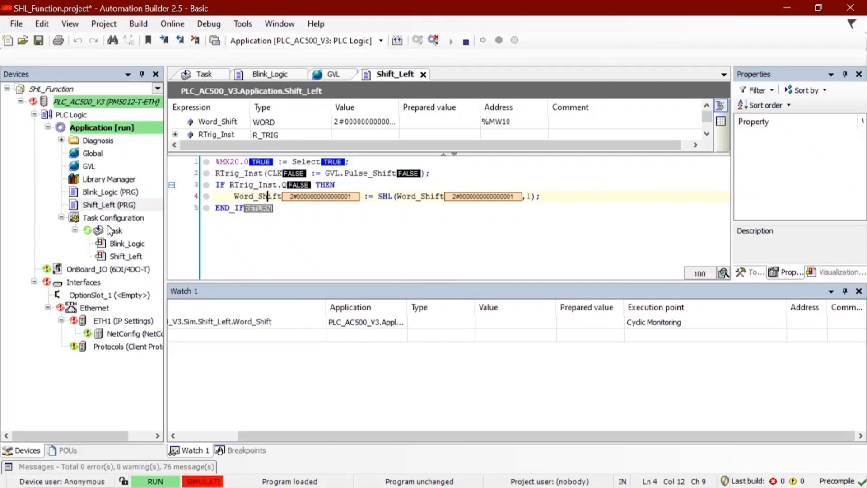
click(110, 192)
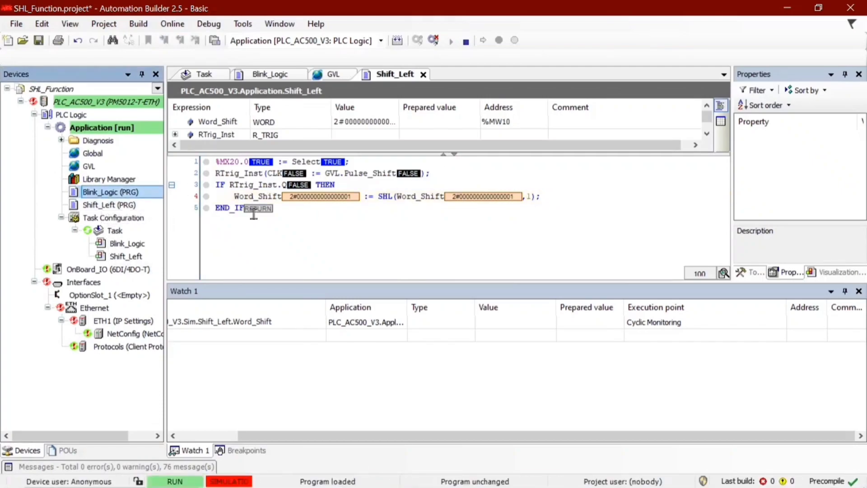
click(270, 73)
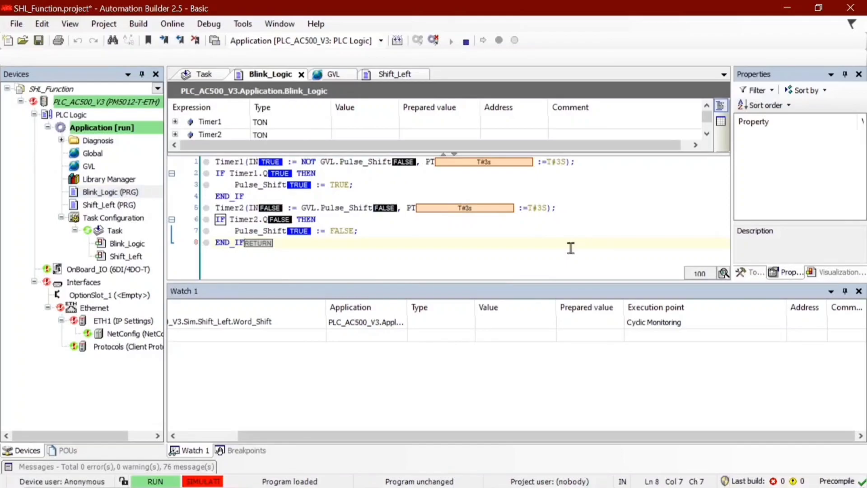
click(433, 40)
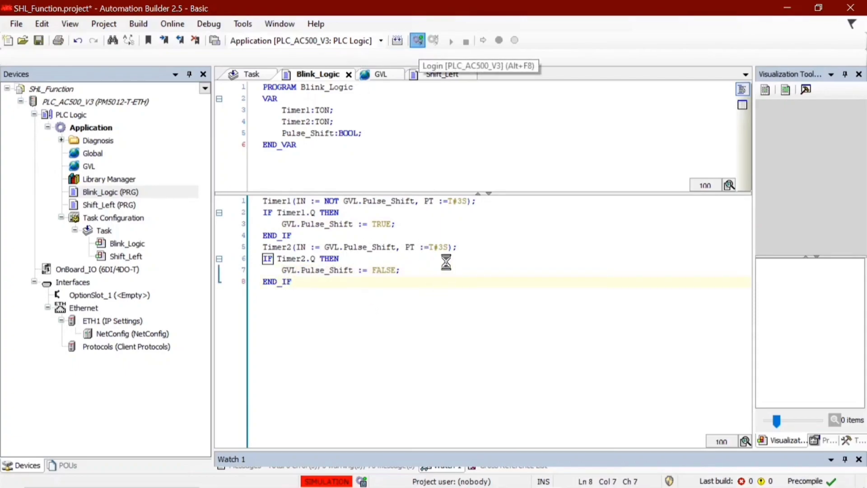
Log in again and run the application, watching Word_Shift shift left in Shift_Left.
click(397, 40)
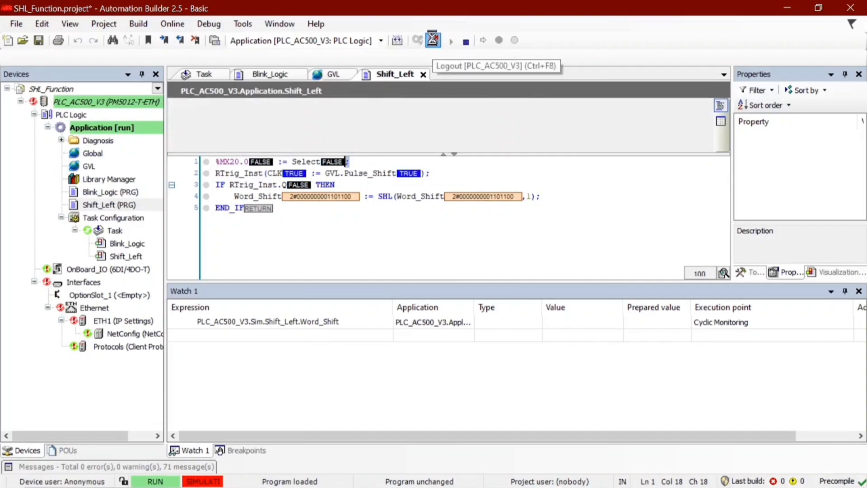
Log out and add a visualization named SHL_Function with VisuSymbols active under Application.
click(433, 40)
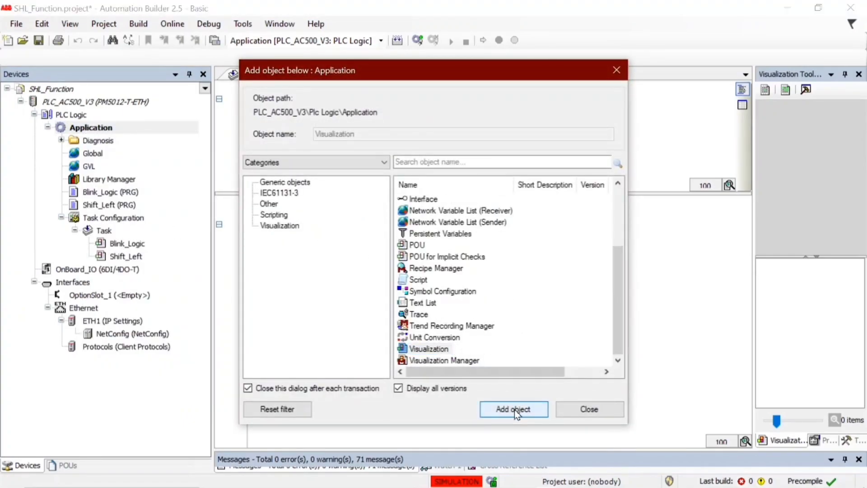
click(513, 409)
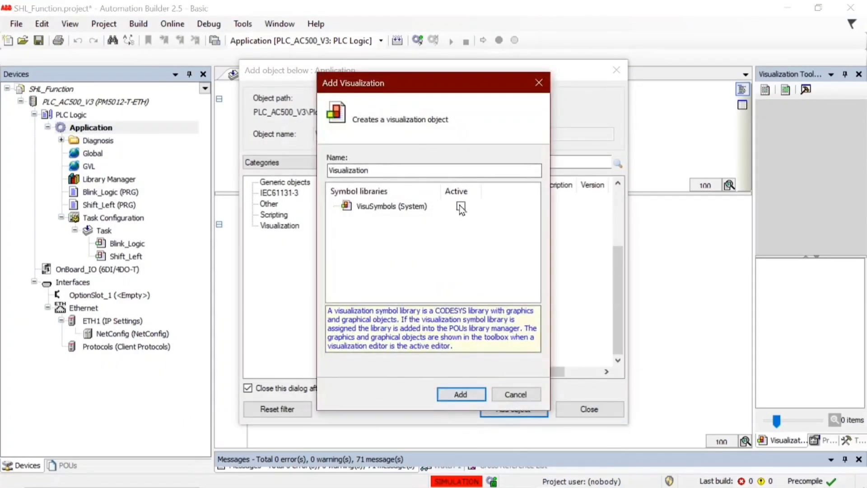
click(460, 206)
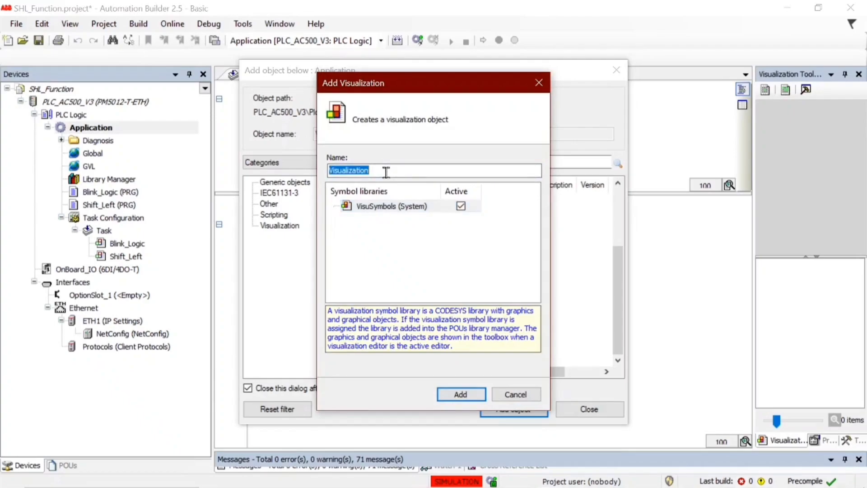
text(SHL_Function)
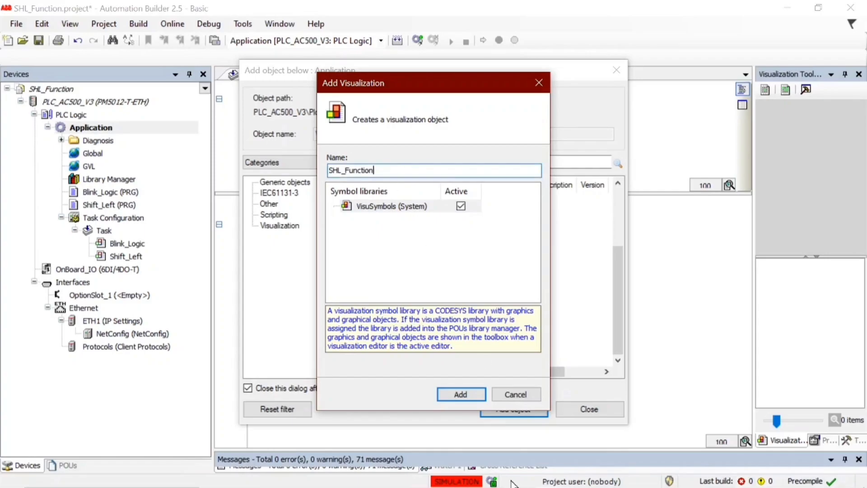
click(461, 395)
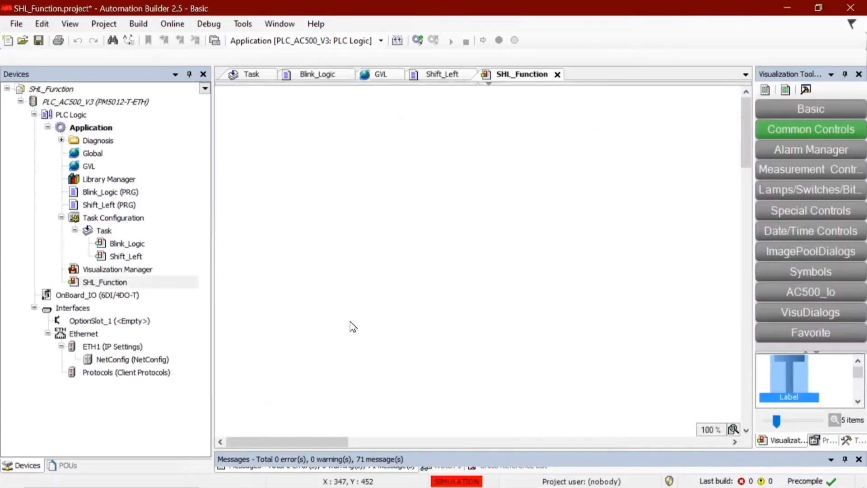
mouse_move(813, 198)
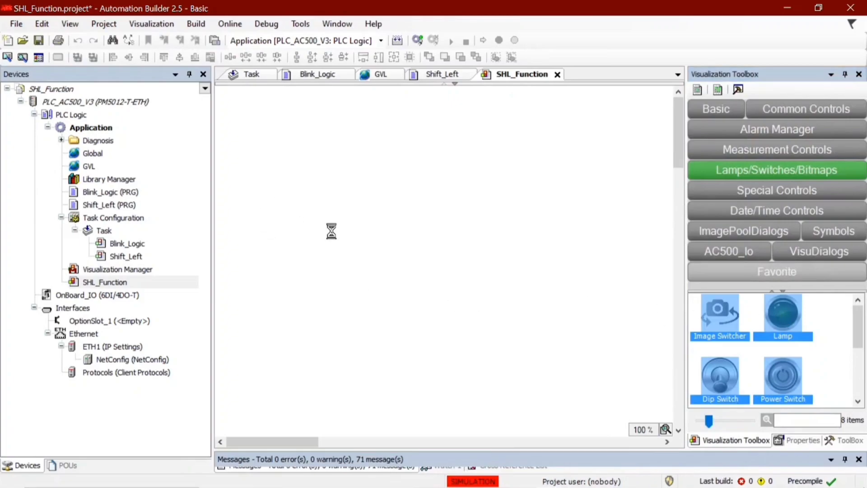
Place lamps on the canvas, select them all and space them equally and wider horizontally.
drag(782, 312, 255, 202)
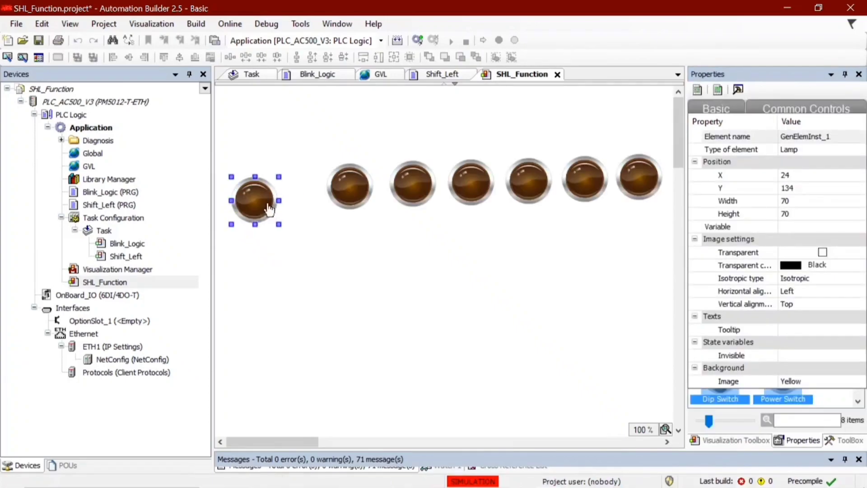
drag(253, 198, 284, 186)
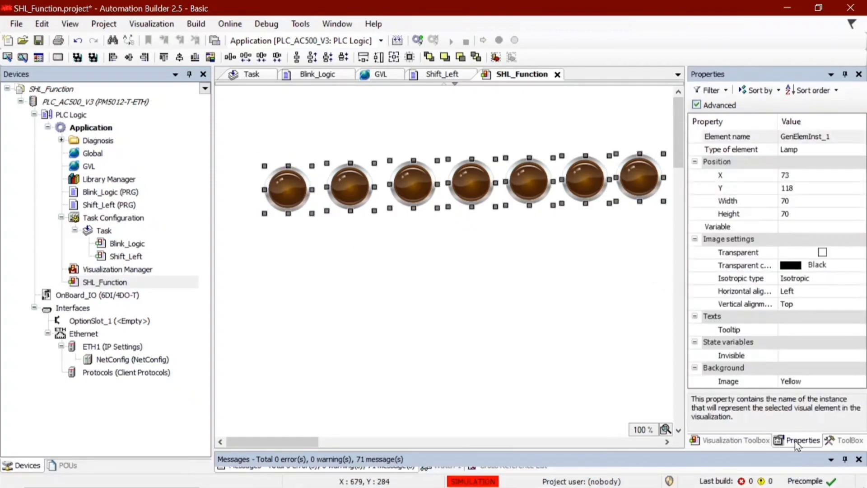
click(143, 57)
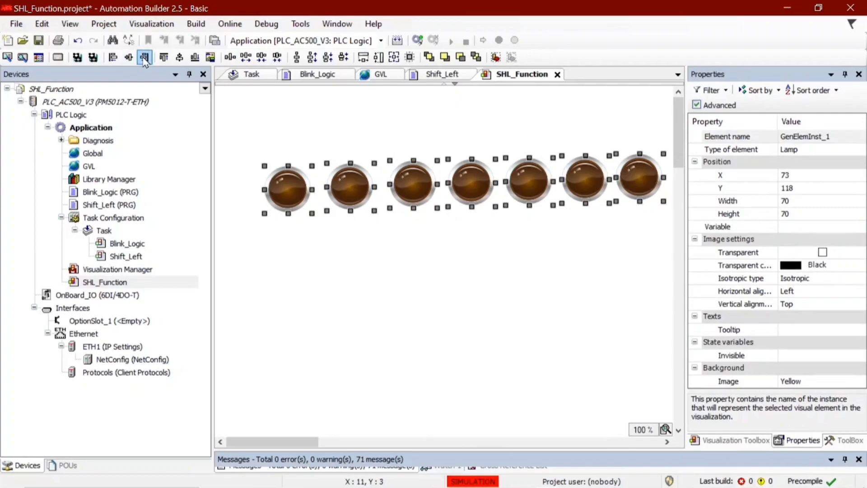
mouse_move(164, 58)
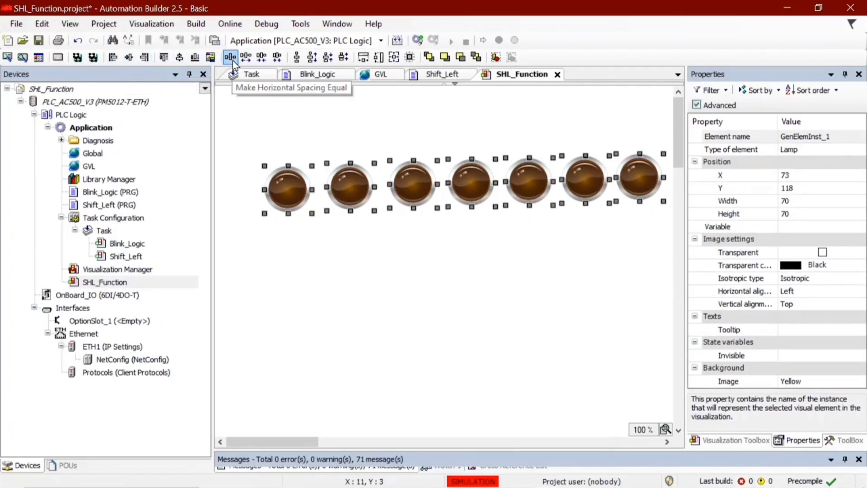
click(245, 57)
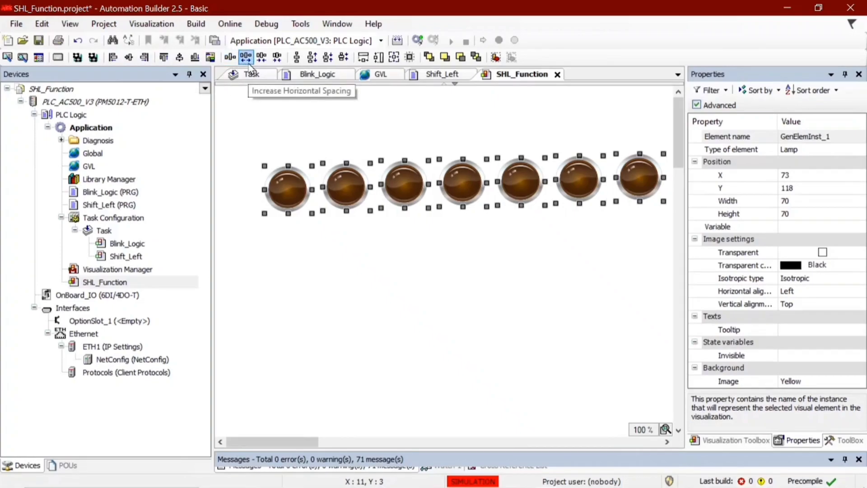
click(276, 57)
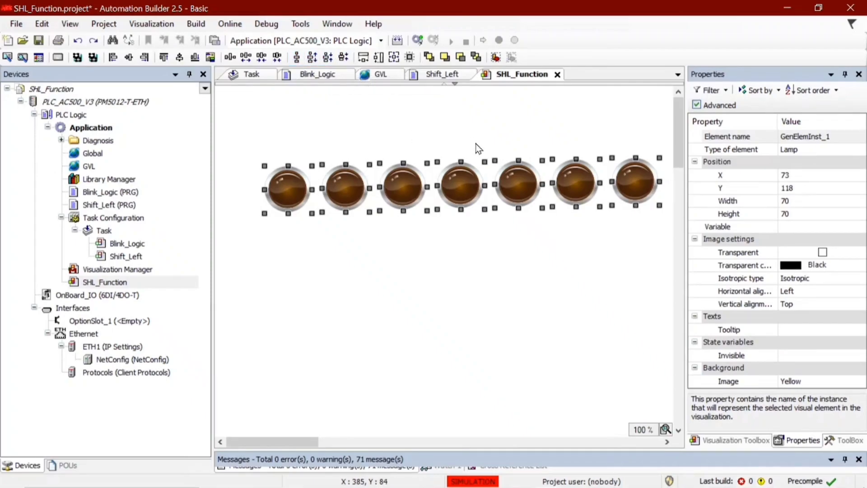
Align the lamps along their top edges and clear the selection.
click(250, 139)
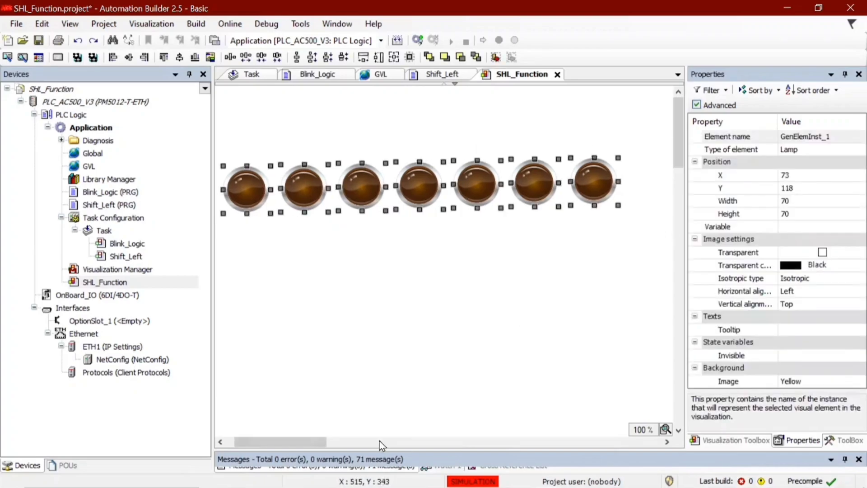
click(363, 56)
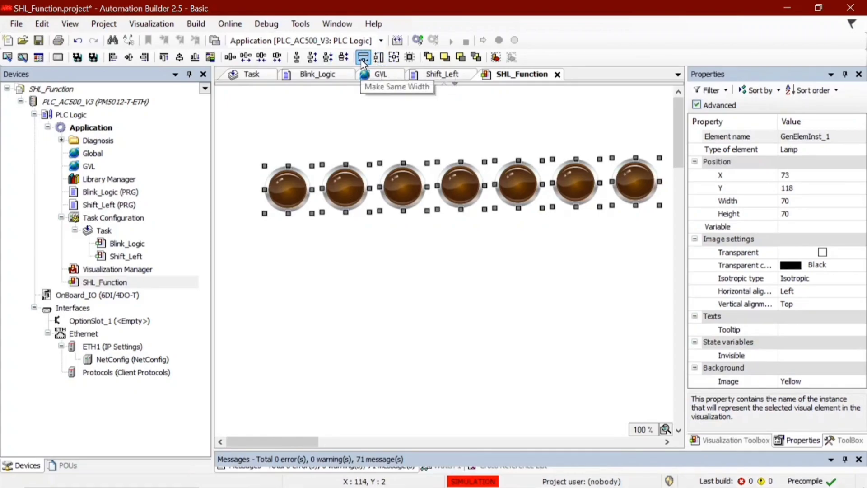
mouse_move(496, 56)
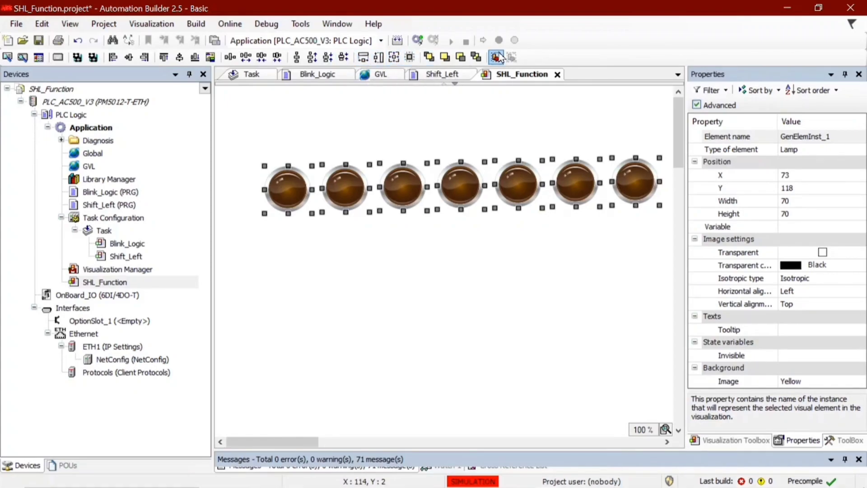
mouse_move(114, 57)
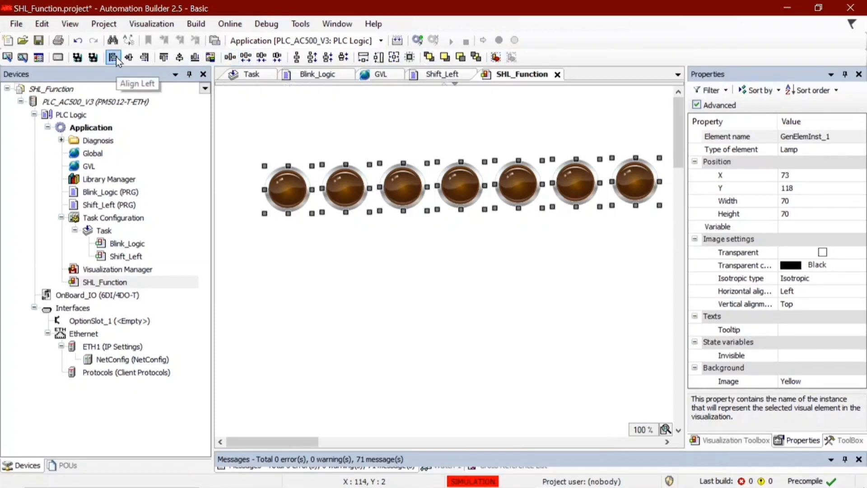
click(164, 57)
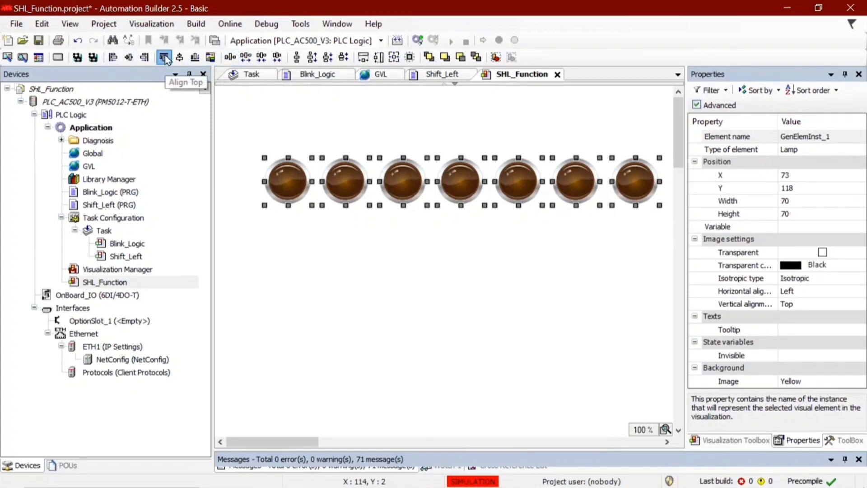
click(524, 281)
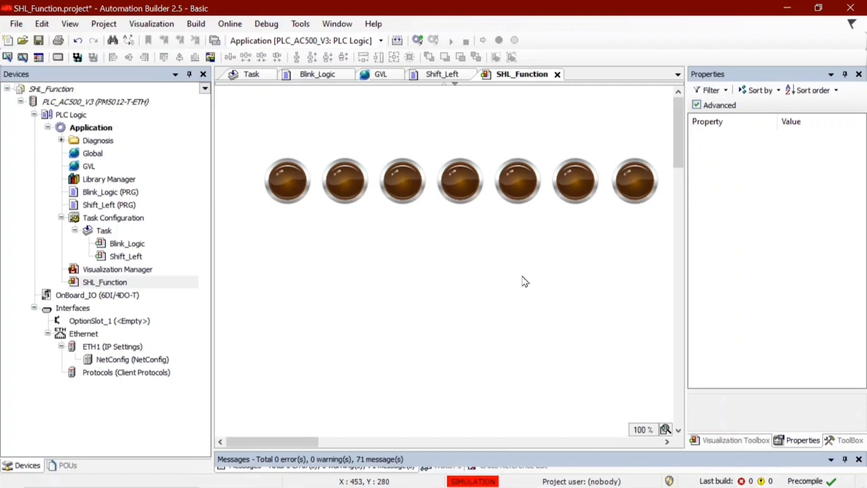
Bind the rightmost lamps' Variable properties to %MX bit addresses.
click(634, 180)
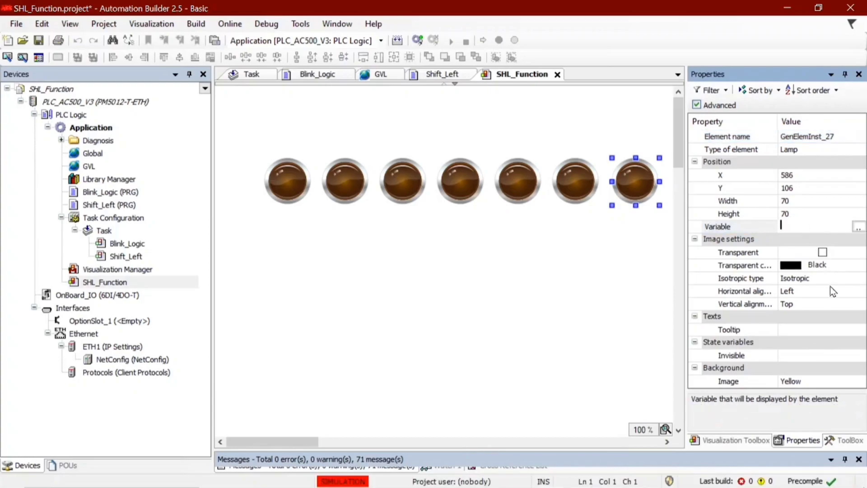
text(%mx)
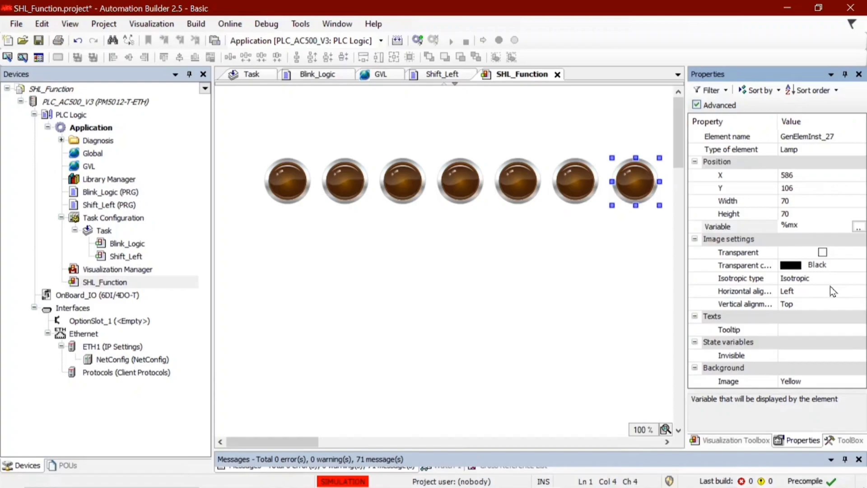
text(%MX)
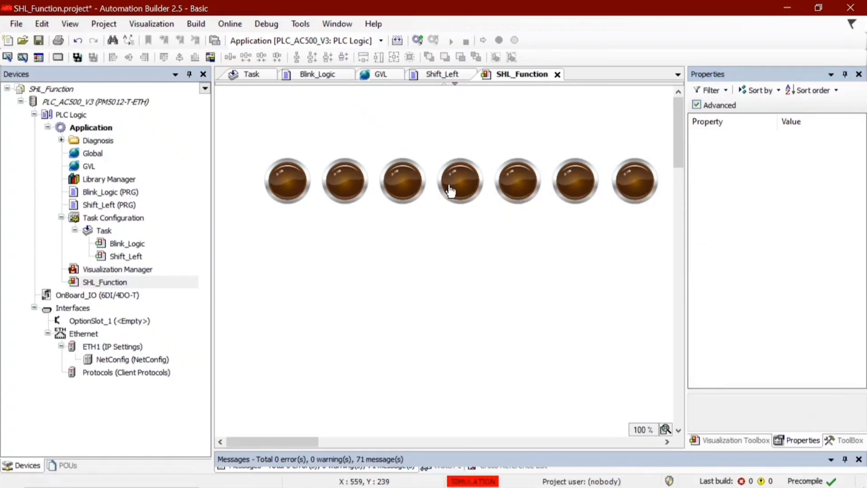
click(460, 181)
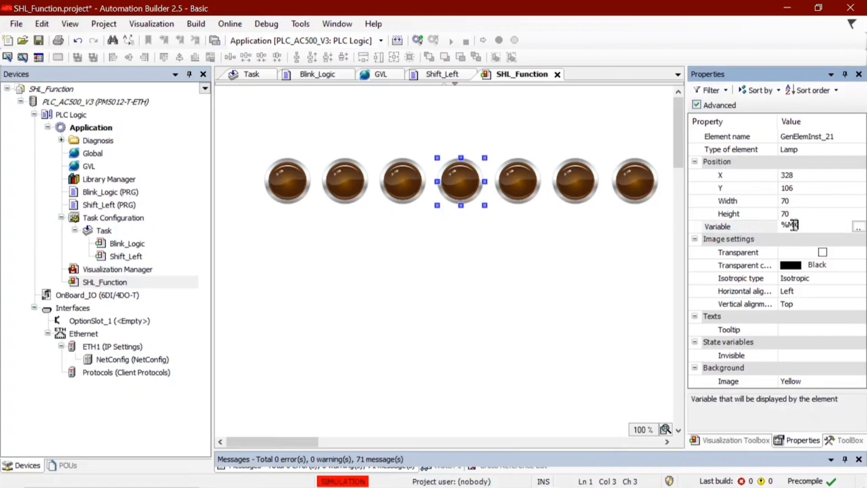
Bind the third, second and first lamps to %MX20.4, %MX20.5 and %MX20.6.
click(413, 196)
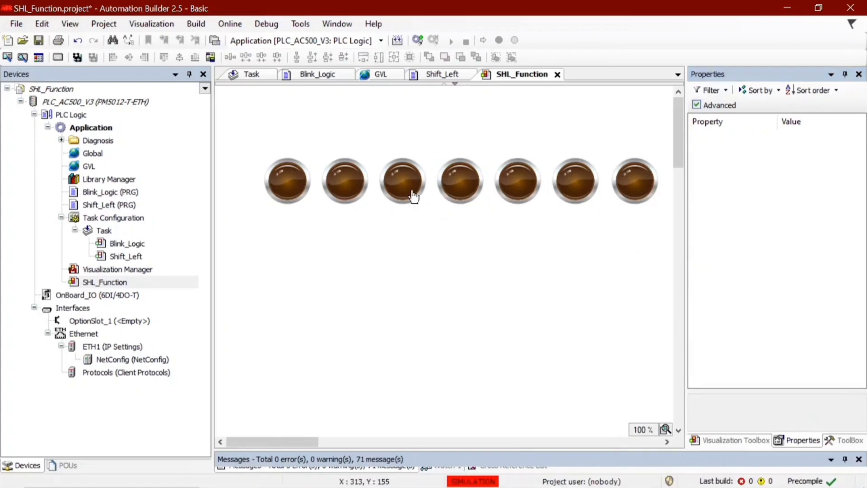
click(402, 181)
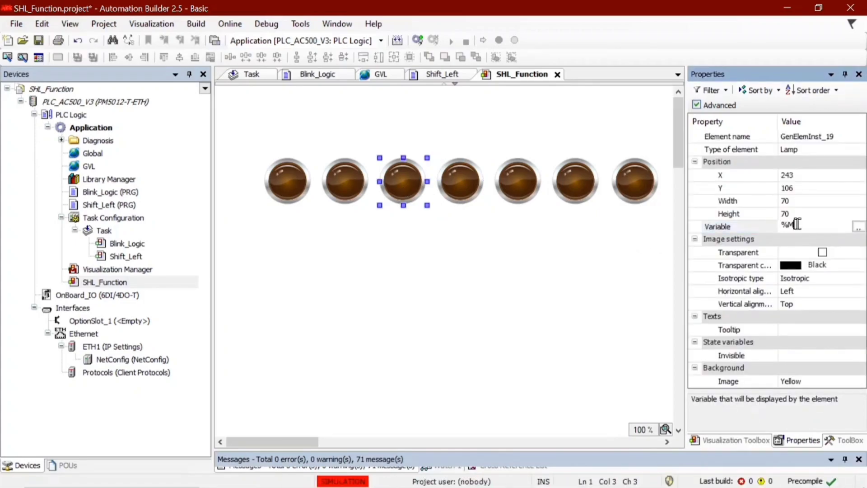
text(%MX20.4)
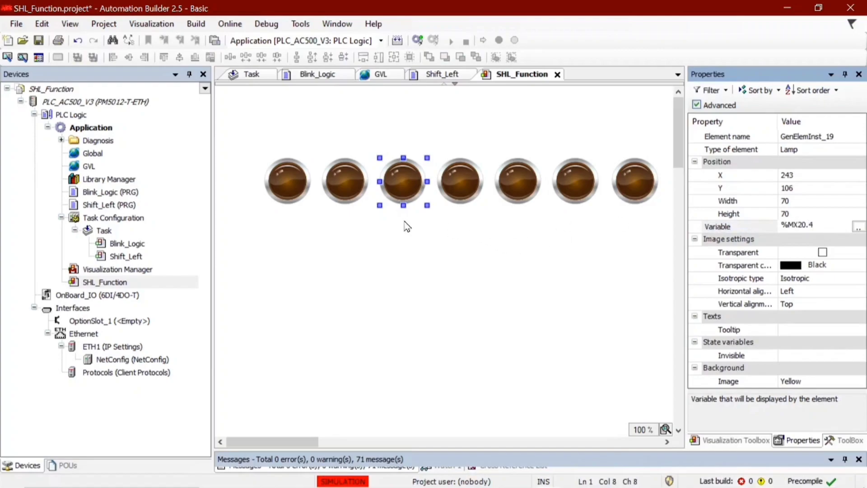
click(343, 180)
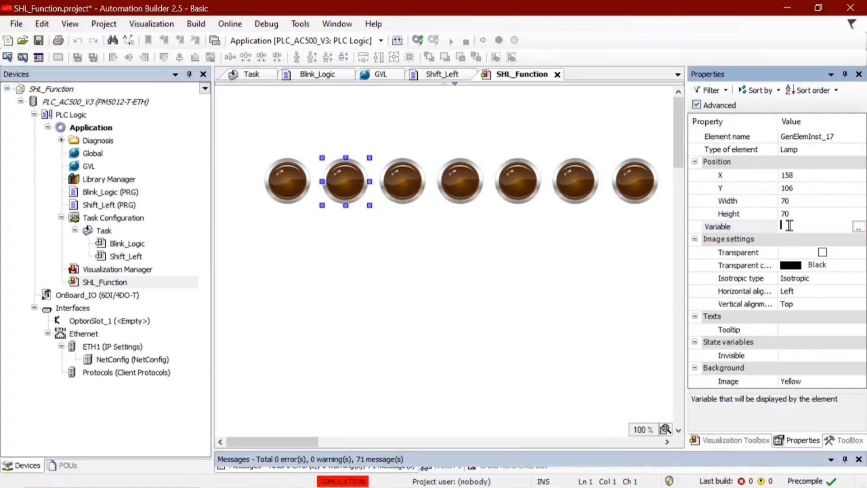
text(%MX20.5)
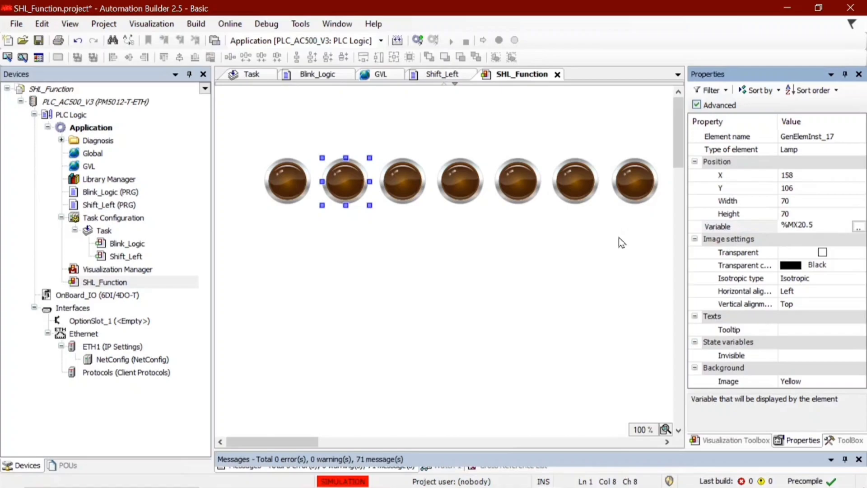
click(286, 181)
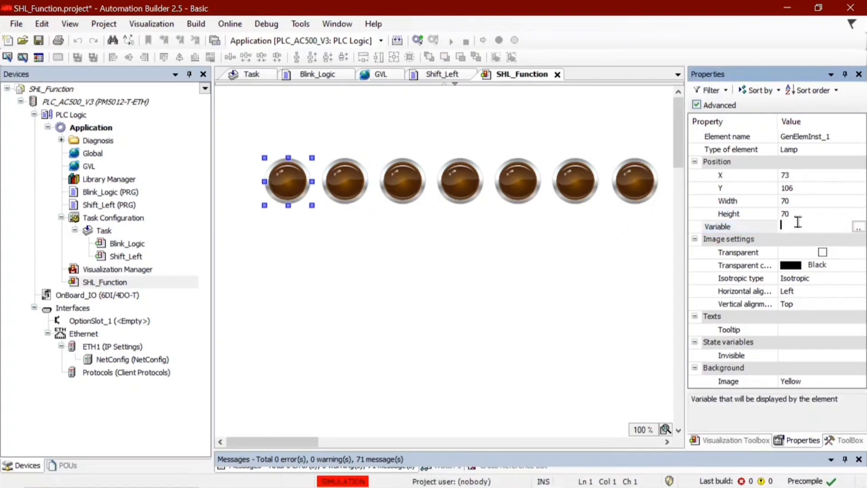
text(%MX20.6)
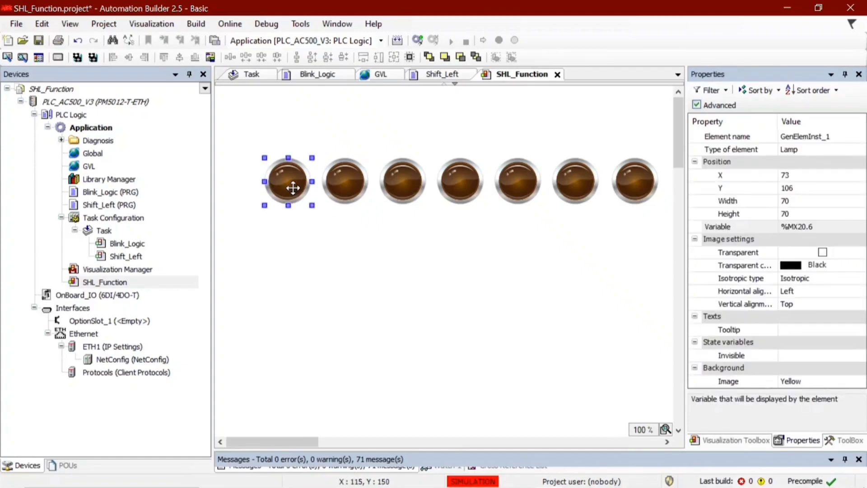
Copy the first lamp to the left as an eighth lamp and set the zoom to 80%.
drag(287, 181, 238, 193)
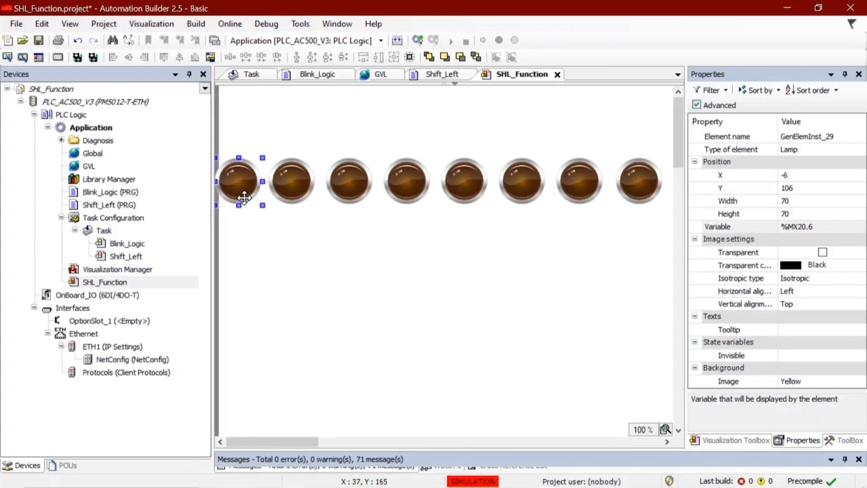
click(677, 429)
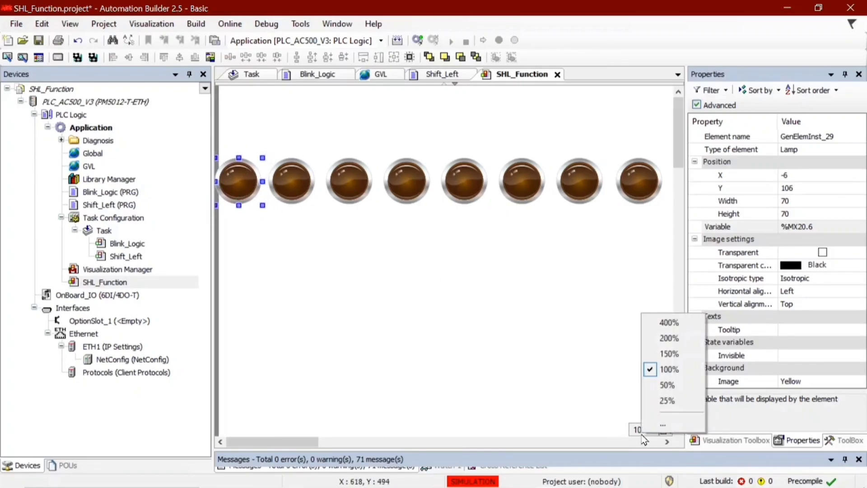
click(662, 424)
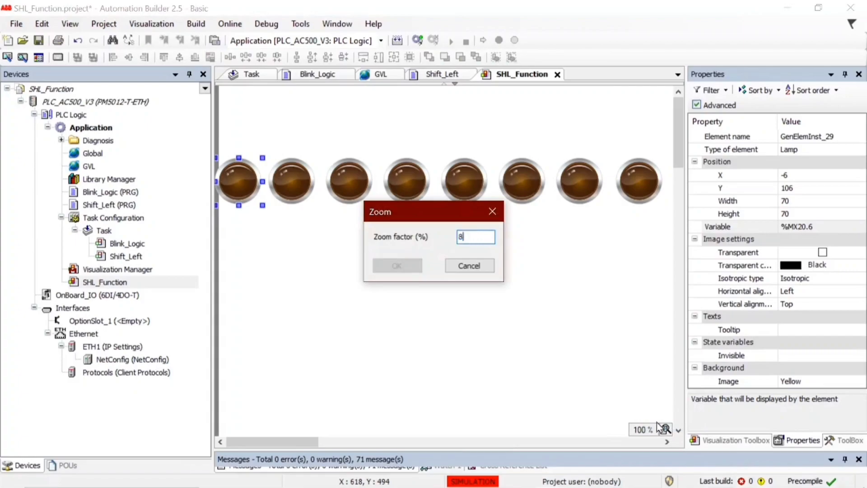
click(396, 266)
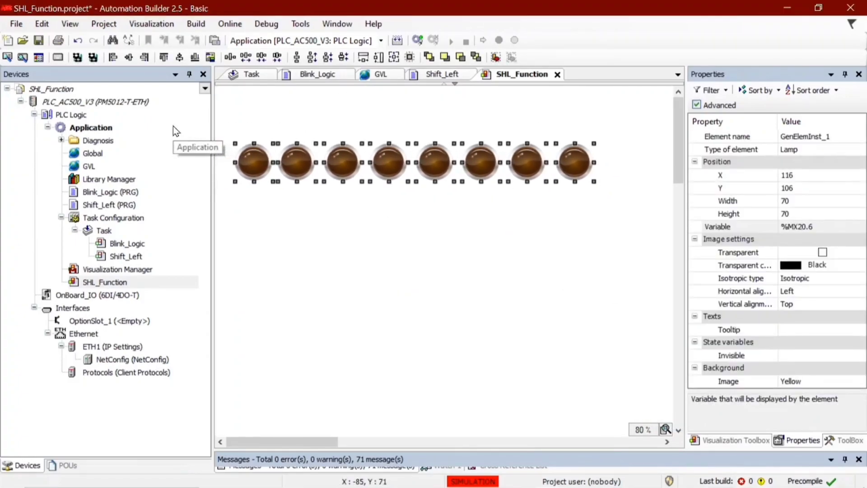
click(456, 272)
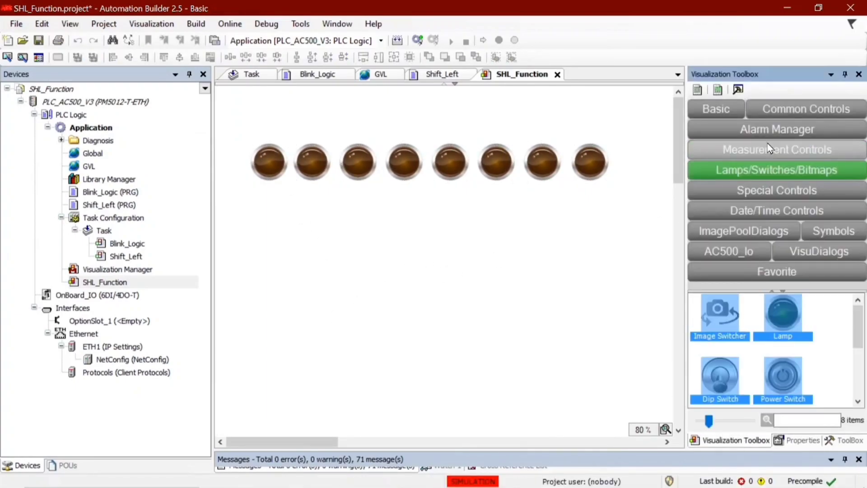
Add a Rocker Switch below the lamps and bind it to Shift_Left.Select via the Input Assistant.
scroll(down, 3)
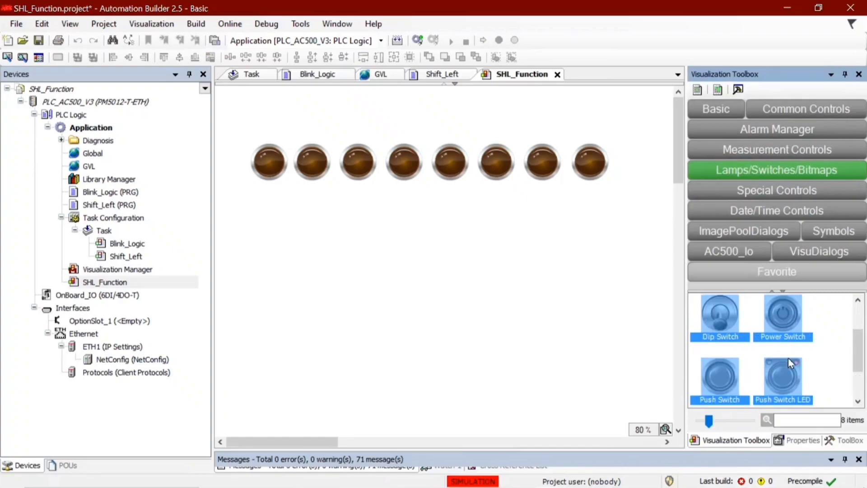
scroll(down, 3)
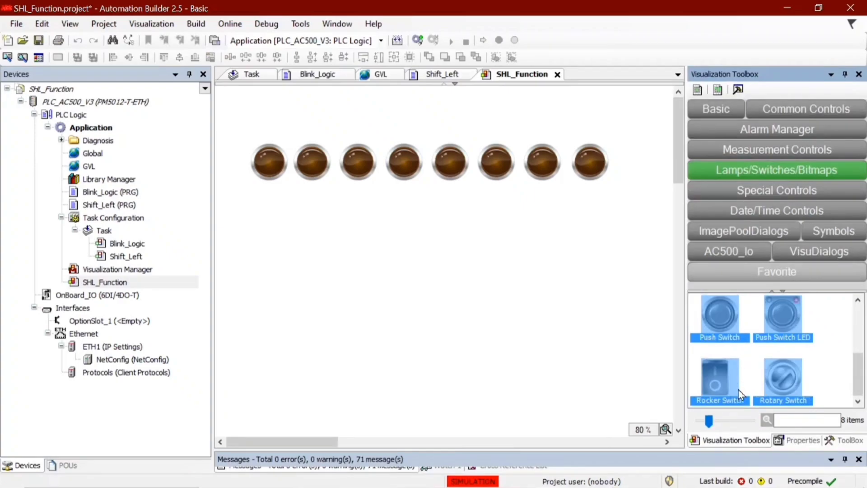
mouse_move(268, 269)
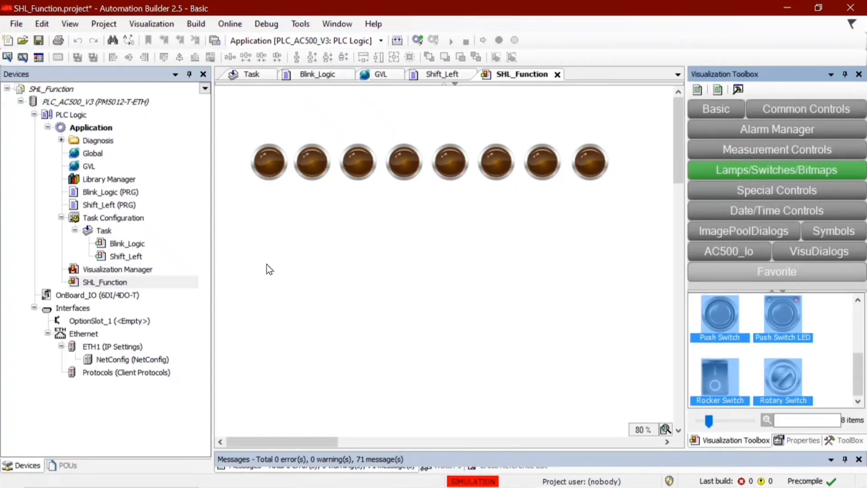
mouse_move(481, 341)
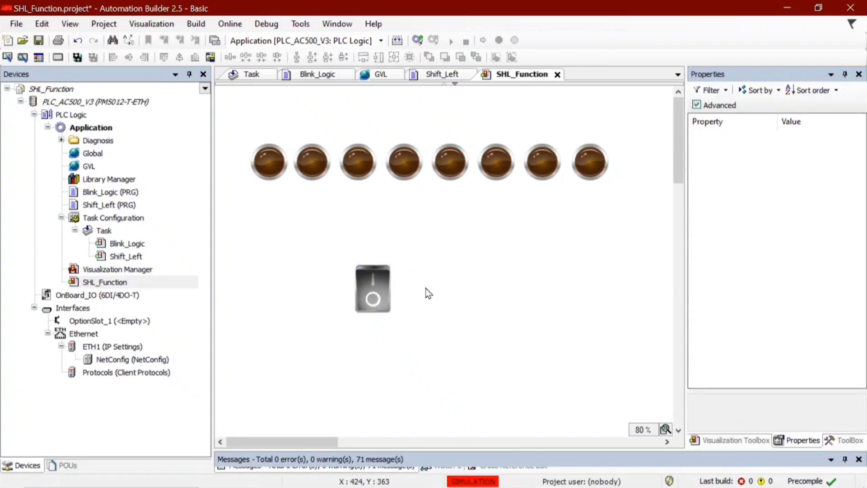
click(372, 288)
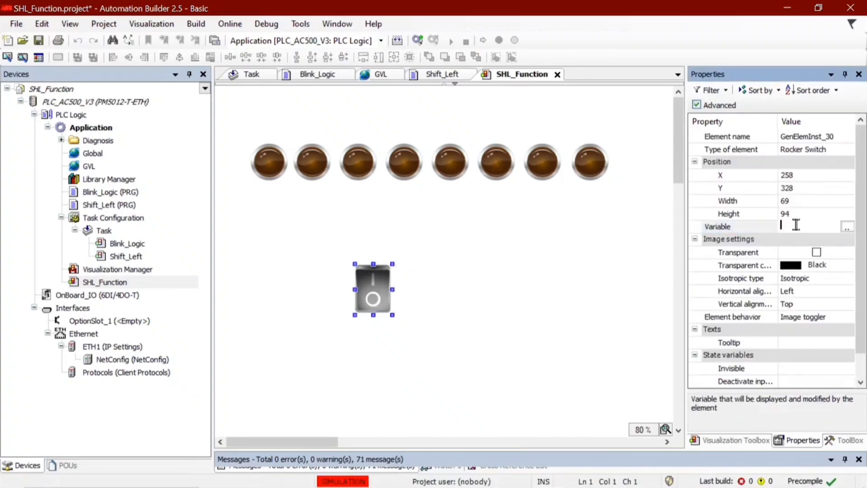
click(848, 226)
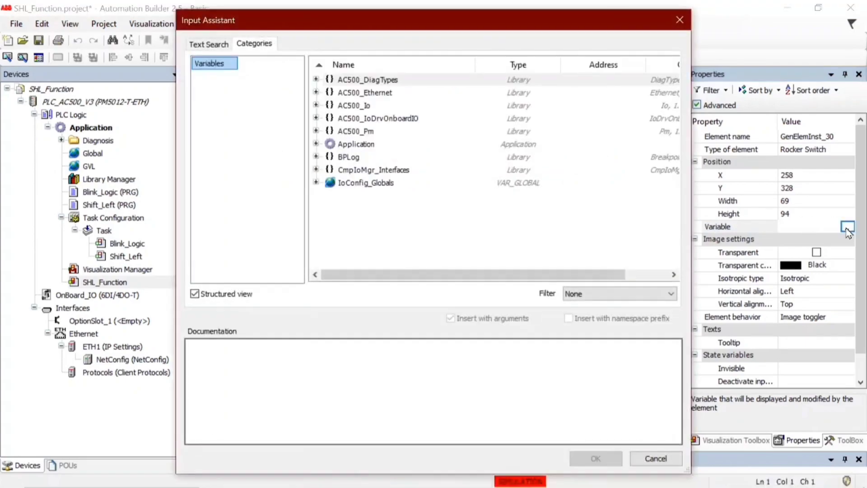
click(316, 144)
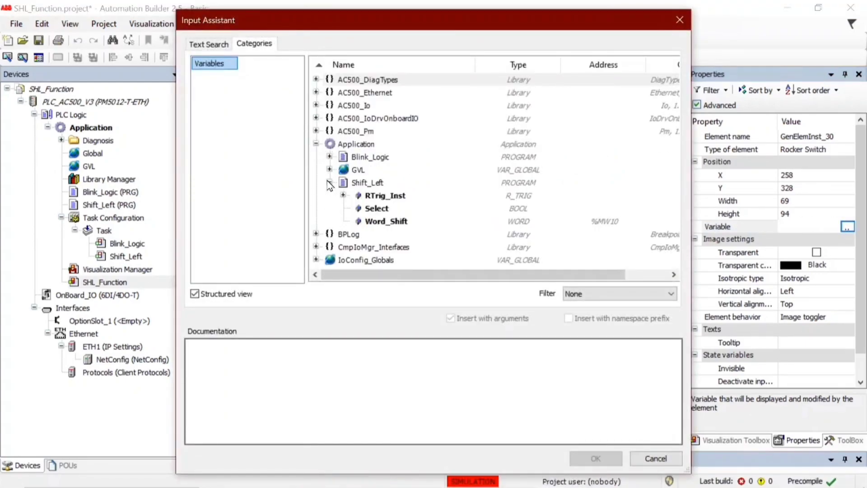
click(594, 459)
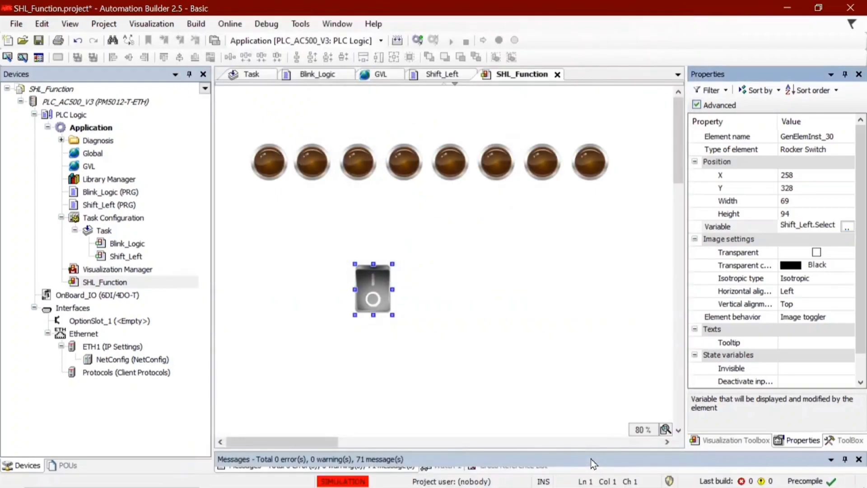
click(268, 160)
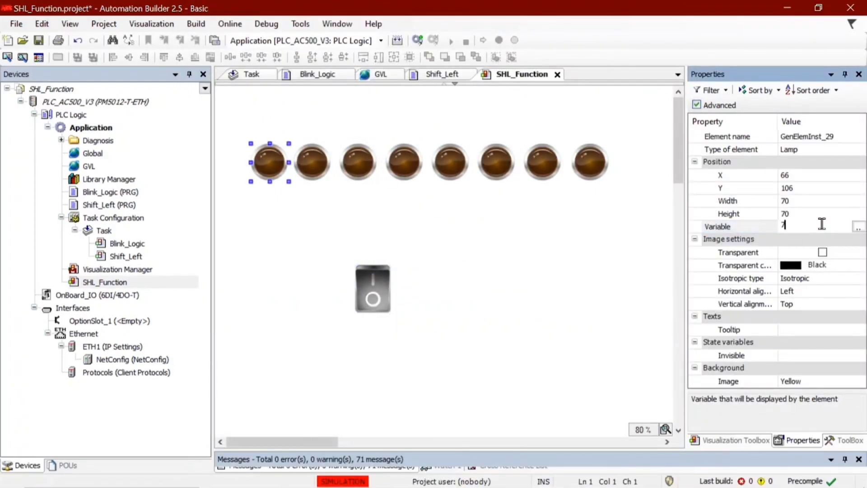
Set the leftmost lamp's Variable to %MX20.6 before going online with the simulated PLC.
text(%MX20.6)
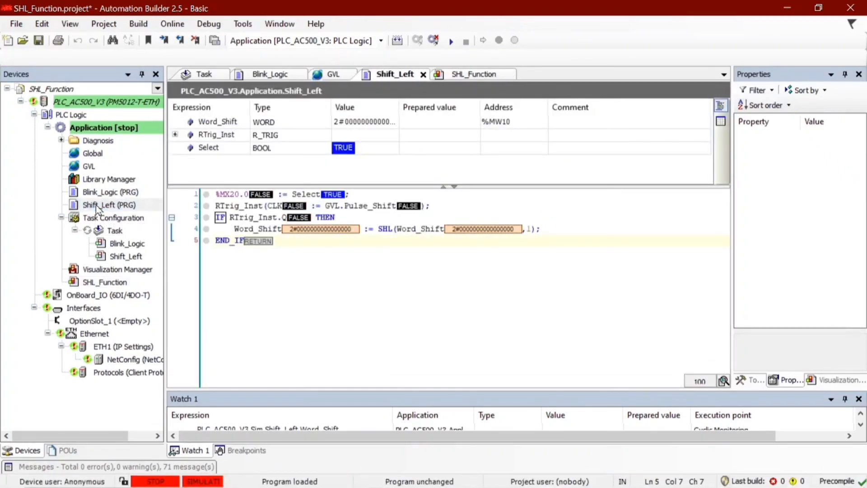
Start the application, flip the Select rocker switch on SHL_Function and watch the lamps light.
click(451, 40)
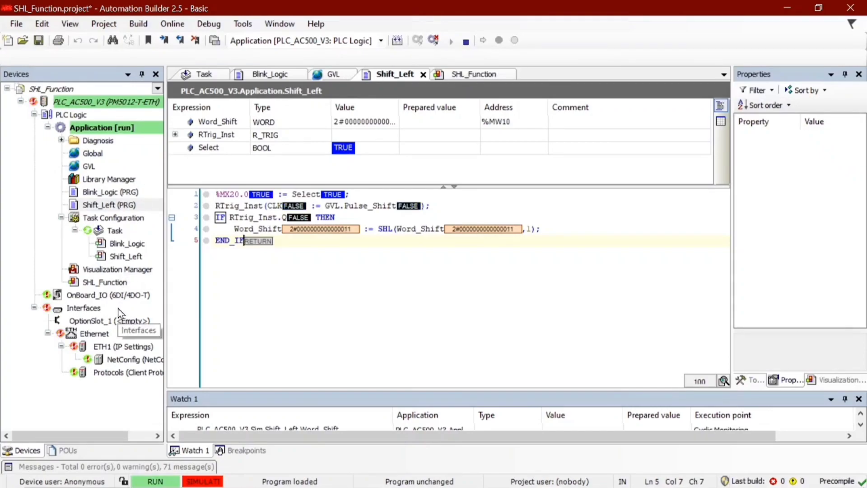
click(104, 281)
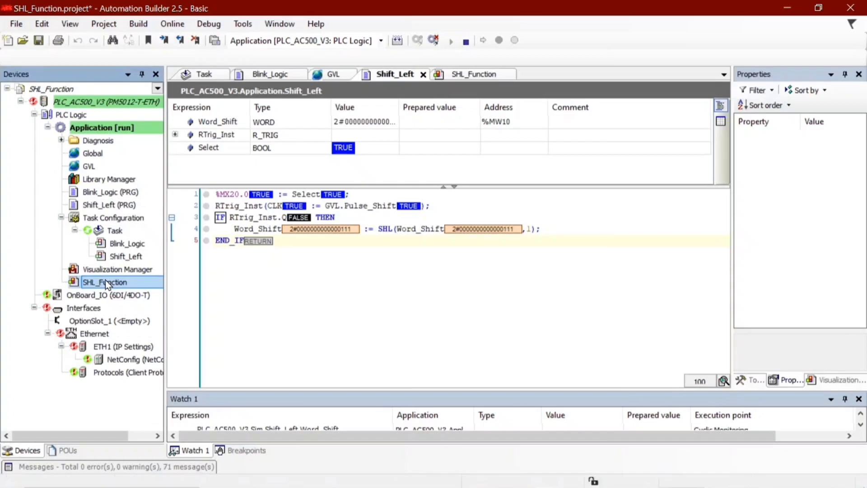
click(475, 73)
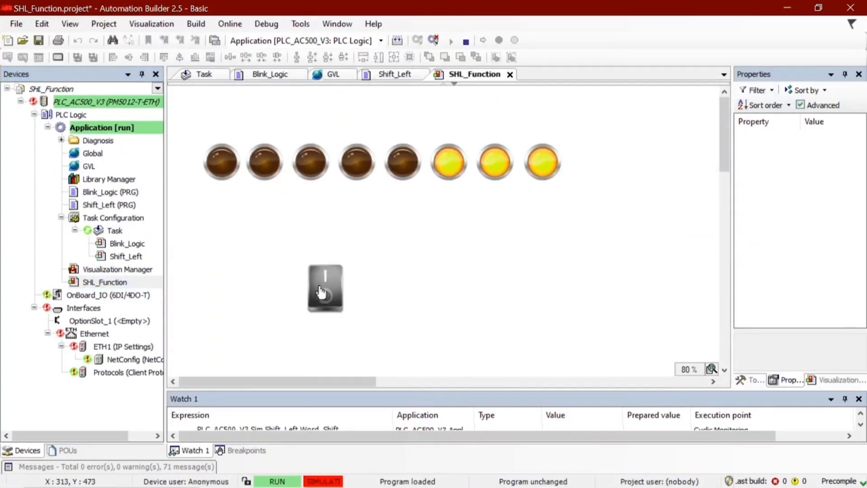
click(325, 287)
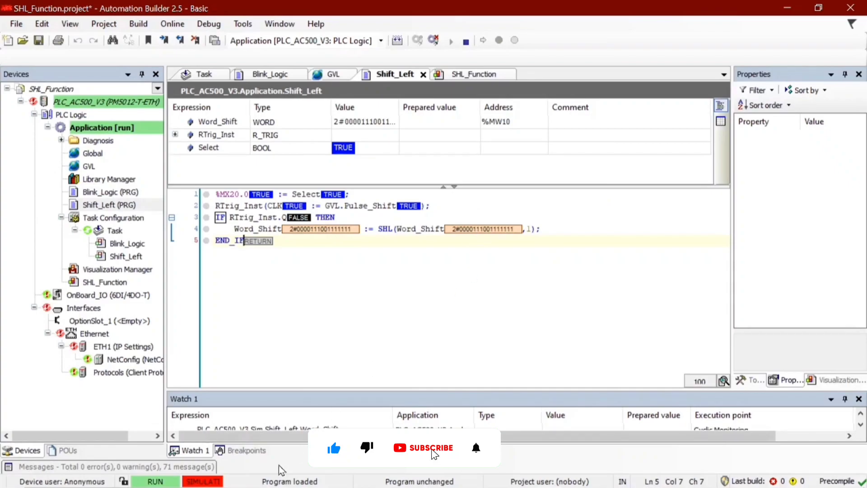
click(474, 73)
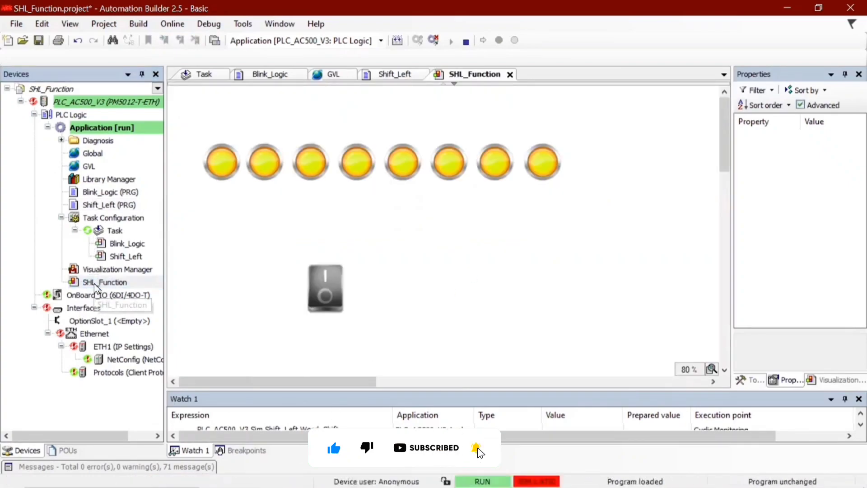